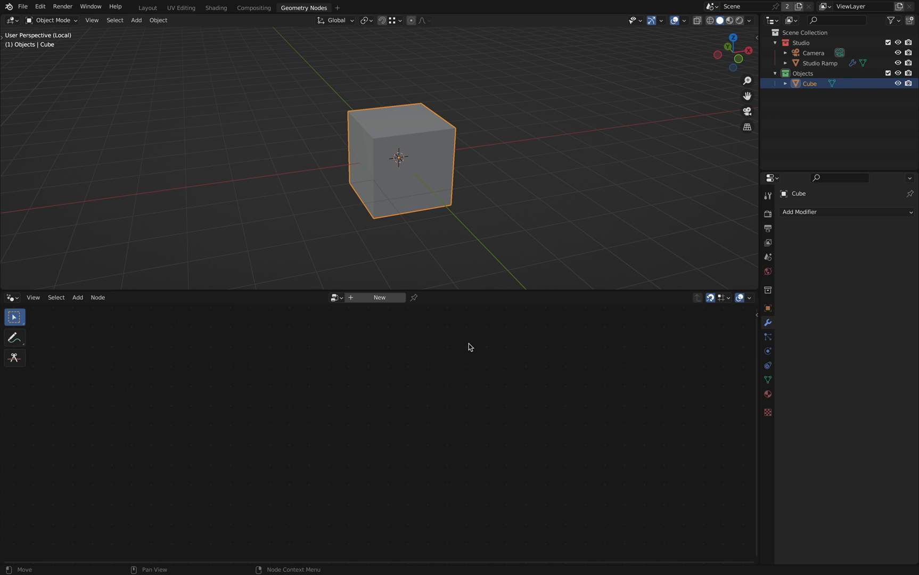
{"action": "mouse_move", "coordinate": [441, 340]}
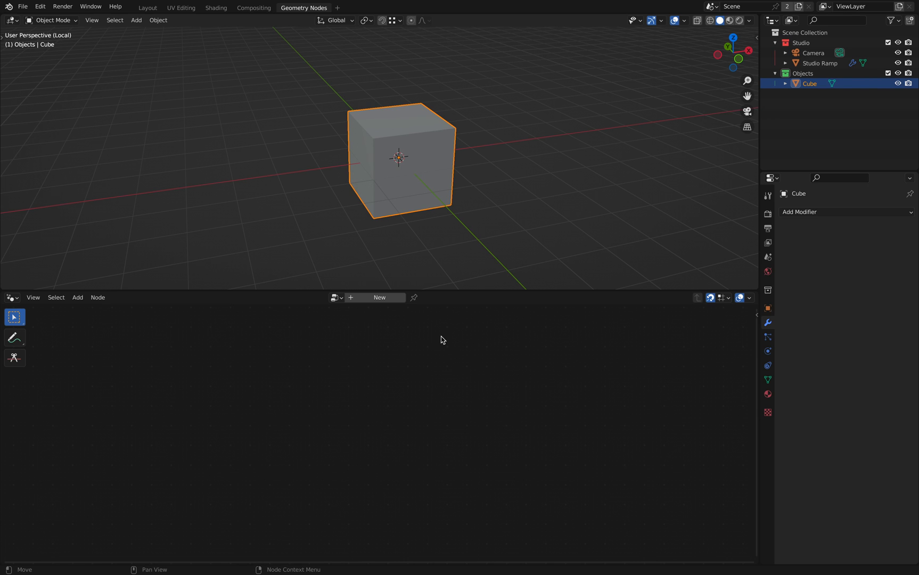
{"action": "mouse_move", "coordinate": [360, 351]}
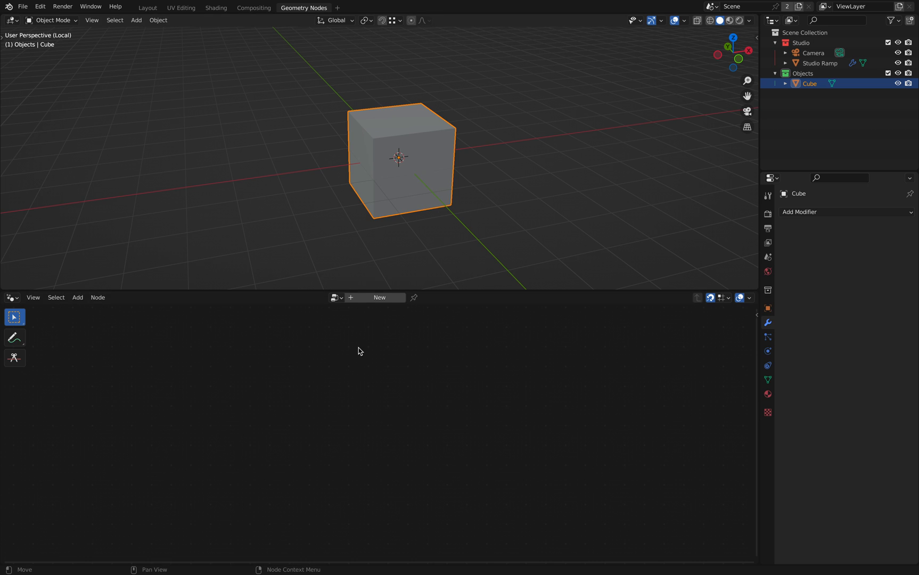
{"action": "mouse_move", "coordinate": [439, 195]}
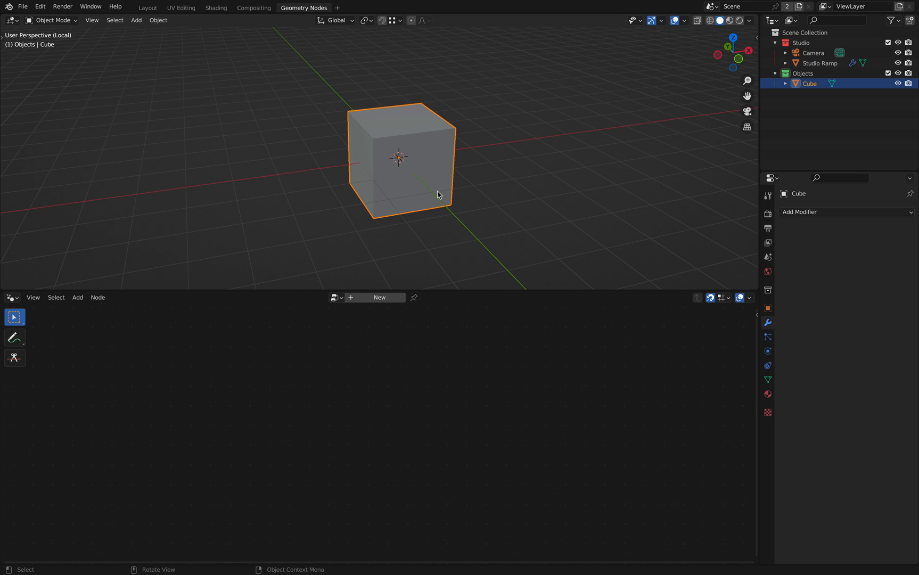
{"action": "mouse_move", "coordinate": [615, 216]}
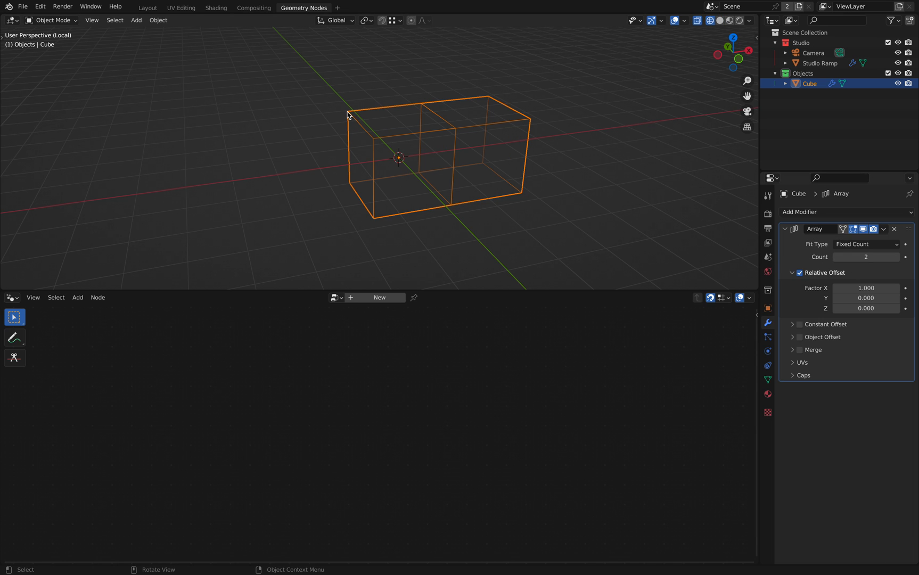
{"action": "mouse_move", "coordinate": [453, 137]}
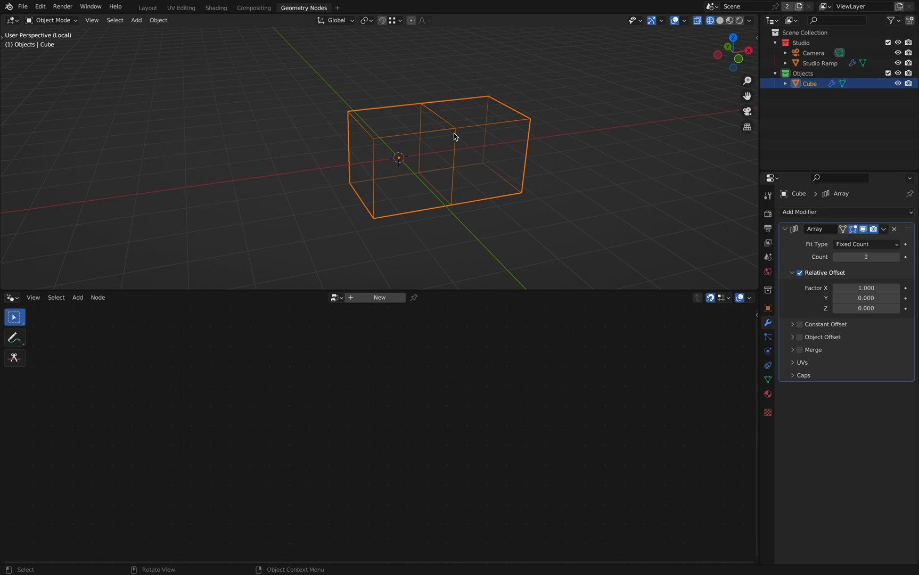
{"action": "mouse_move", "coordinate": [354, 113]}
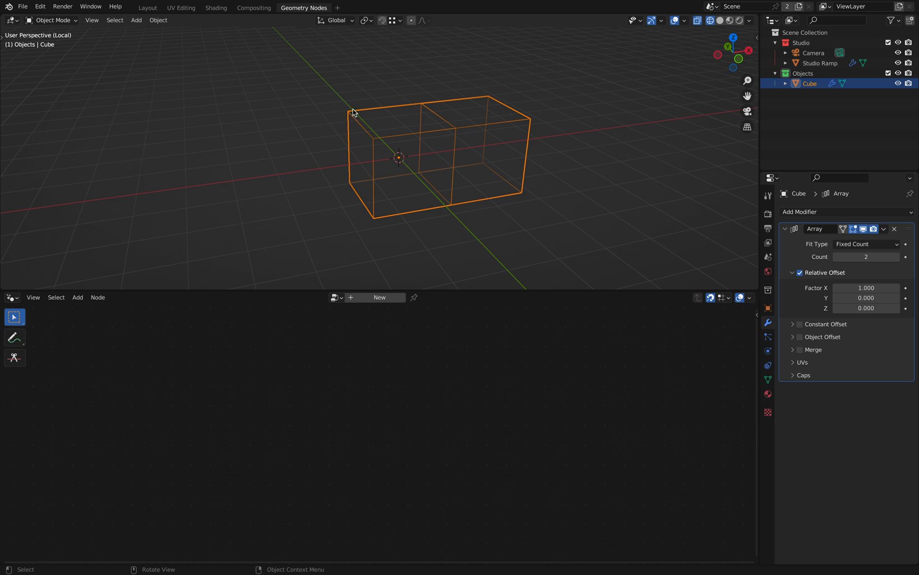
{"action": "mouse_move", "coordinate": [346, 156]}
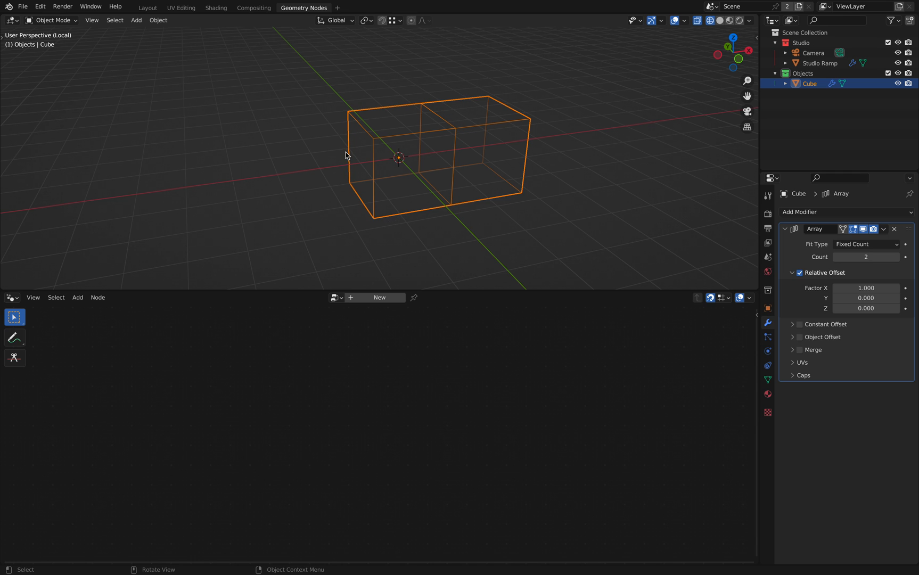
{"action": "mouse_move", "coordinate": [372, 222]}
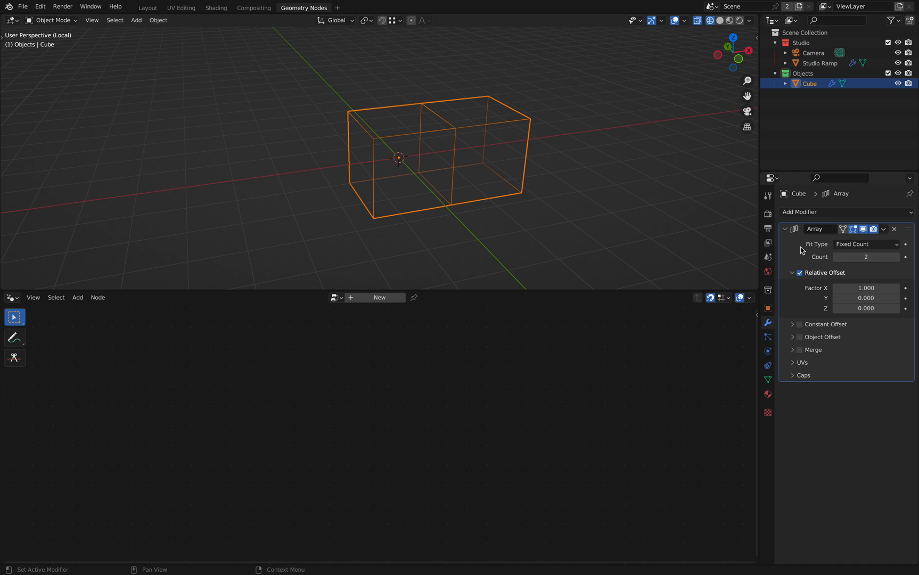
Step: Raise the Array modifier Count to 3 and scroll to the Relative Offset settings
{"action": "left_click", "coordinate": [866, 260]}
{"action": "type", "text": "3"}
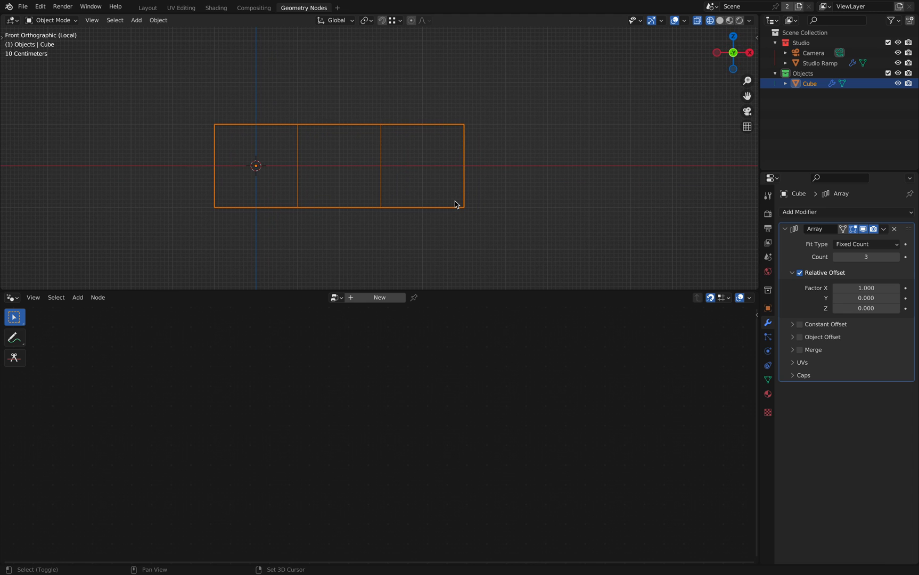
{"action": "mouse_move", "coordinate": [618, 213]}
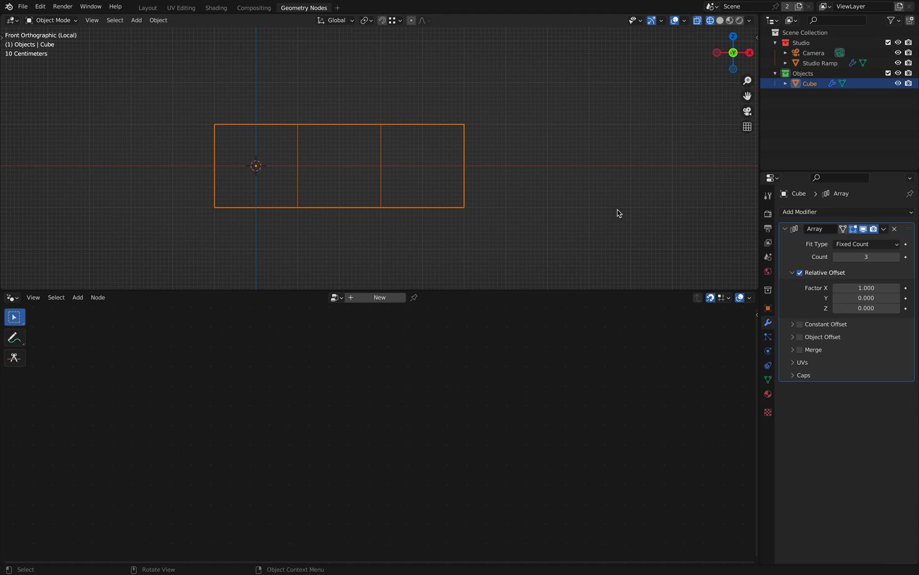
{"action": "mouse_move", "coordinate": [453, 198]}
{"action": "type", "text": "2.000"}
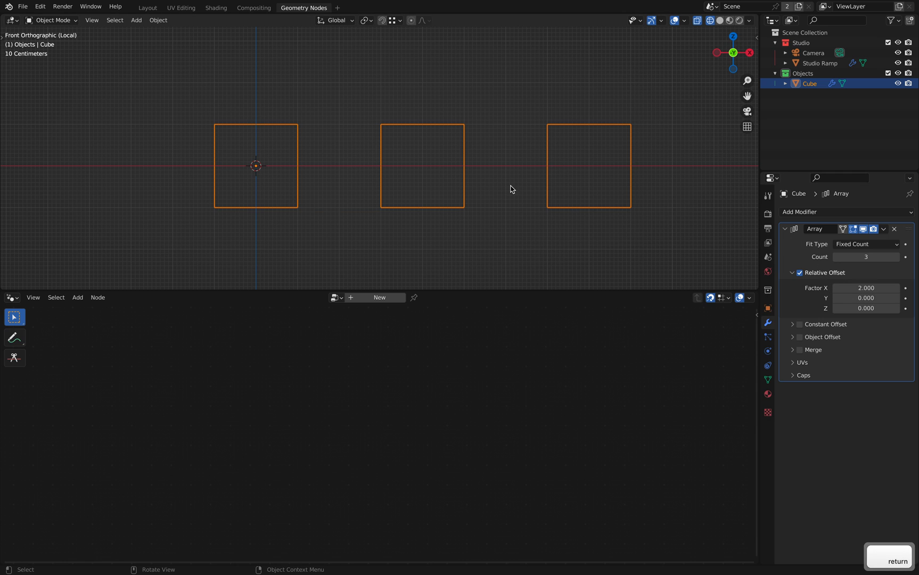
{"action": "mouse_move", "coordinate": [296, 129]}
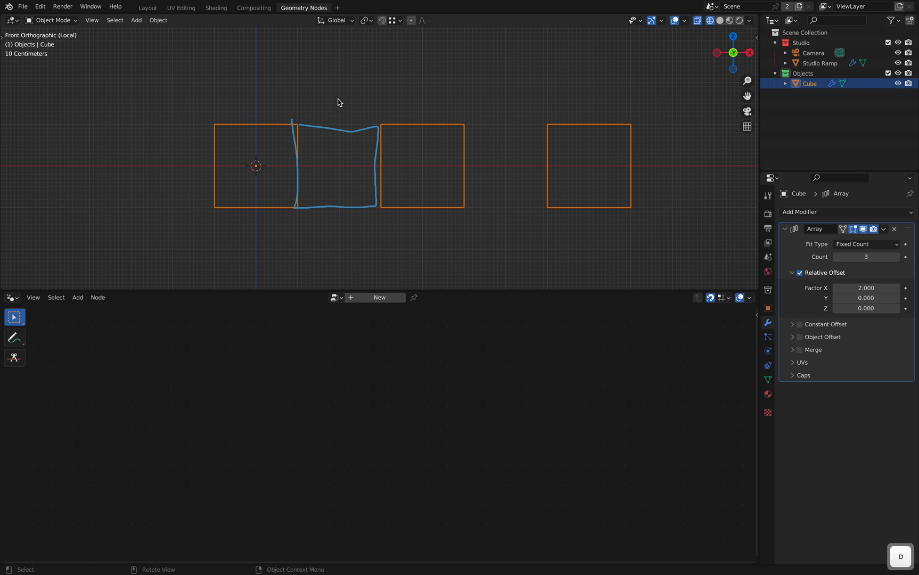
{"action": "mouse_move", "coordinate": [403, 204]}
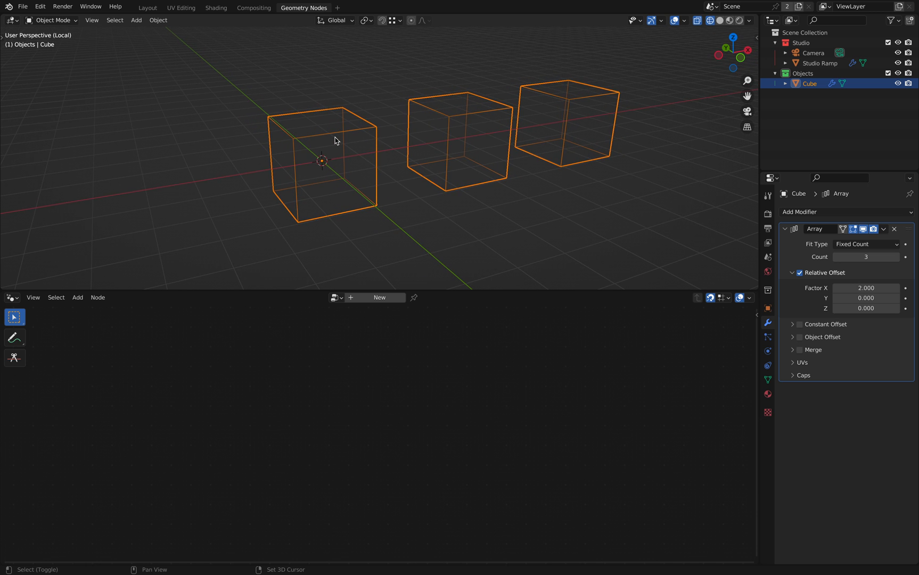
{"action": "scroll", "scroll_direction": "down", "scroll_amount": 3}
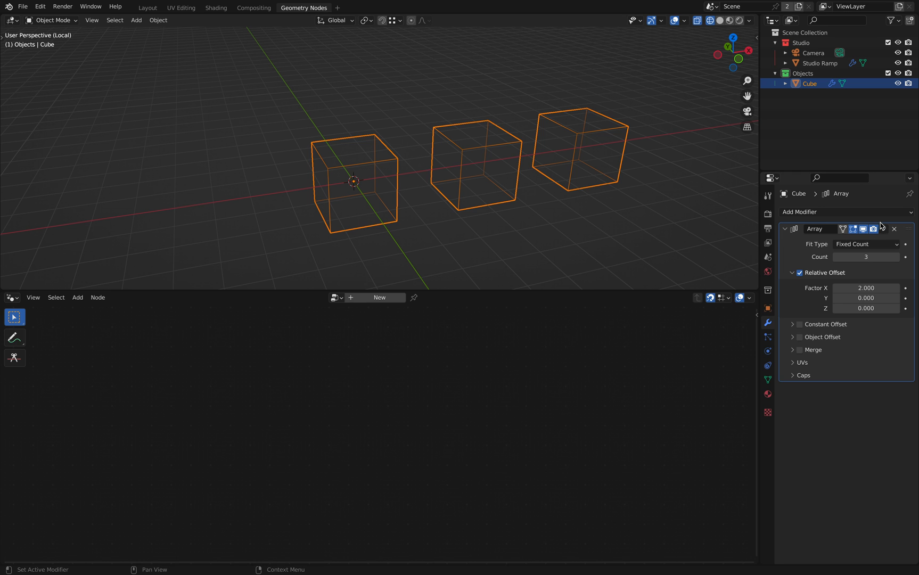
Step: Remove the Array modifier, return to solid shading, and create a new Geometry Nodes tree on the cube
{"action": "left_click", "coordinate": [894, 229]}
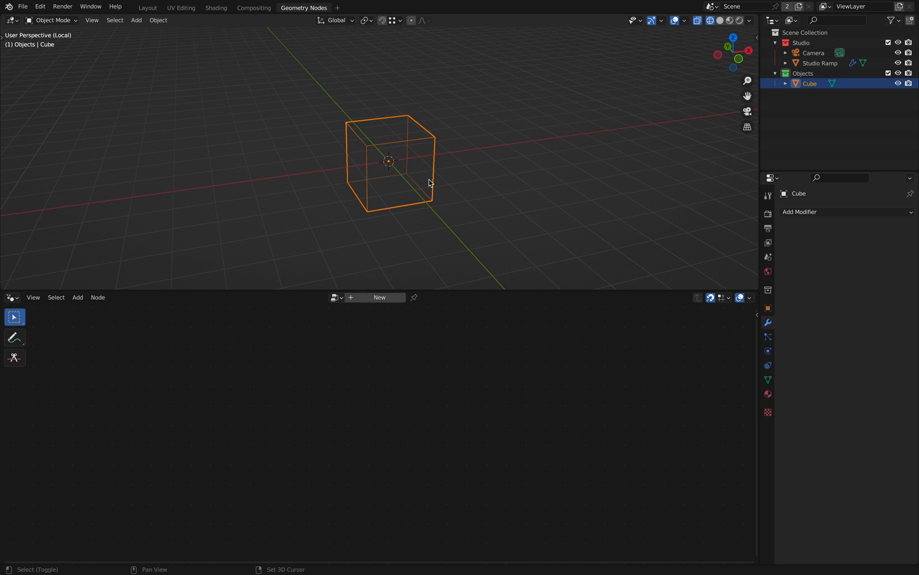
{"action": "left_click", "coordinate": [719, 20]}
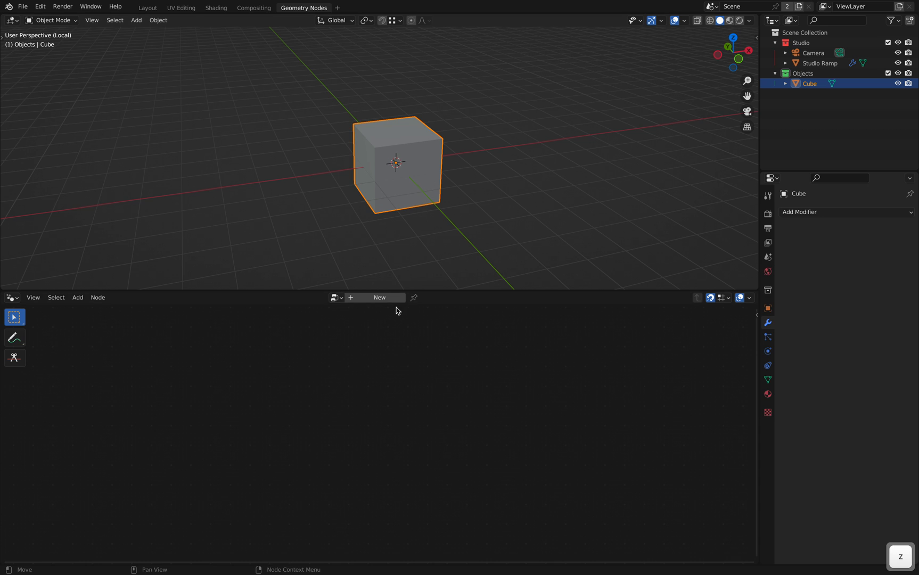
{"action": "left_click", "coordinate": [380, 304]}
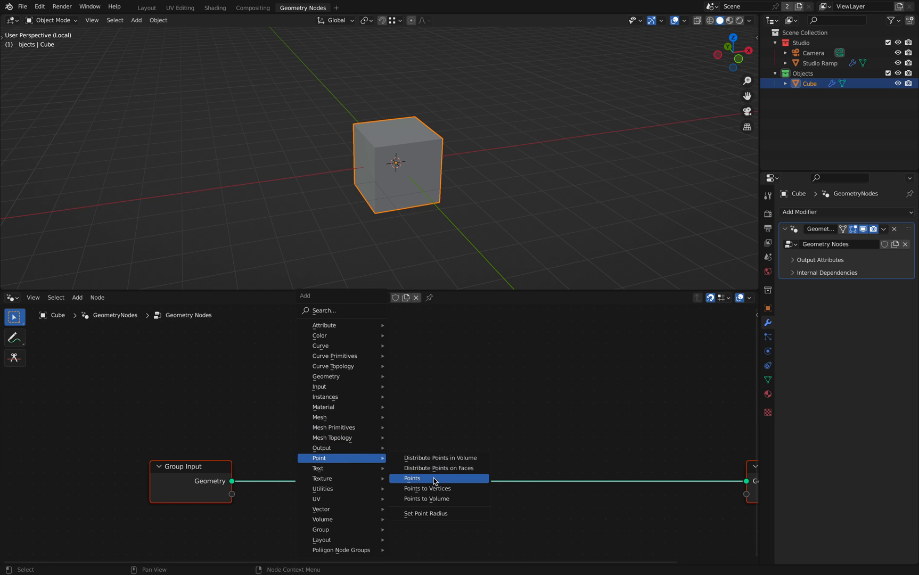
Step: Add a Points node as the output geometry and raise its exposed modifier Count to 4
{"action": "left_click", "coordinate": [412, 480]}
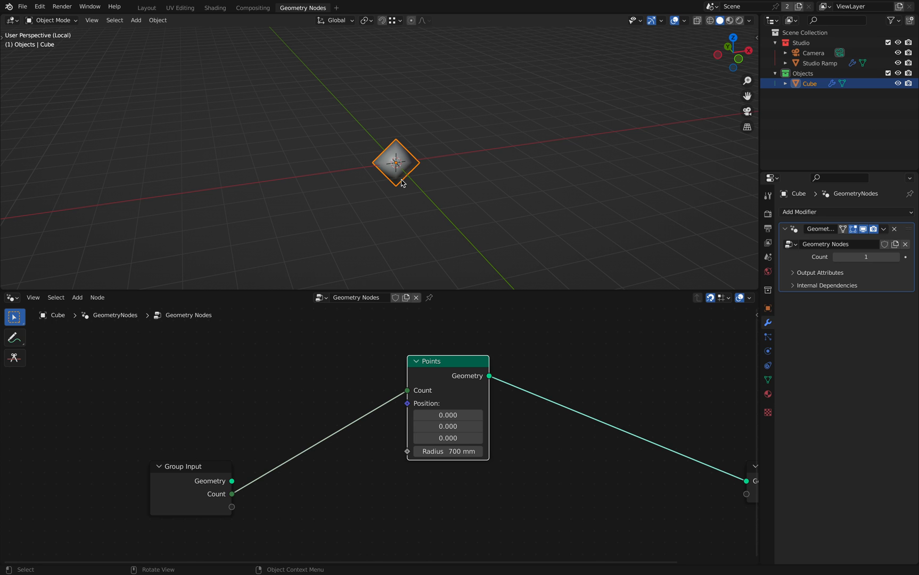
{"action": "left_click", "coordinate": [904, 257]}
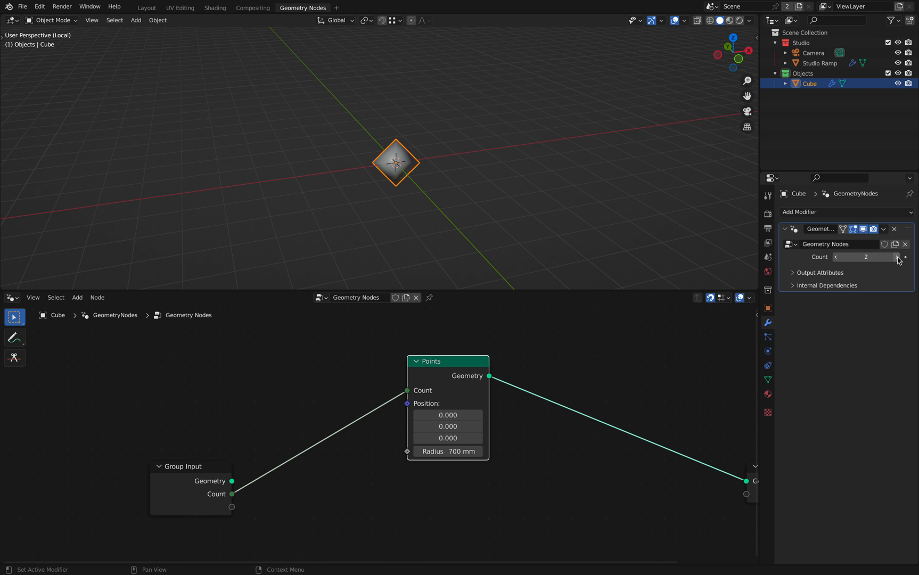
{"action": "left_click", "coordinate": [906, 257]}
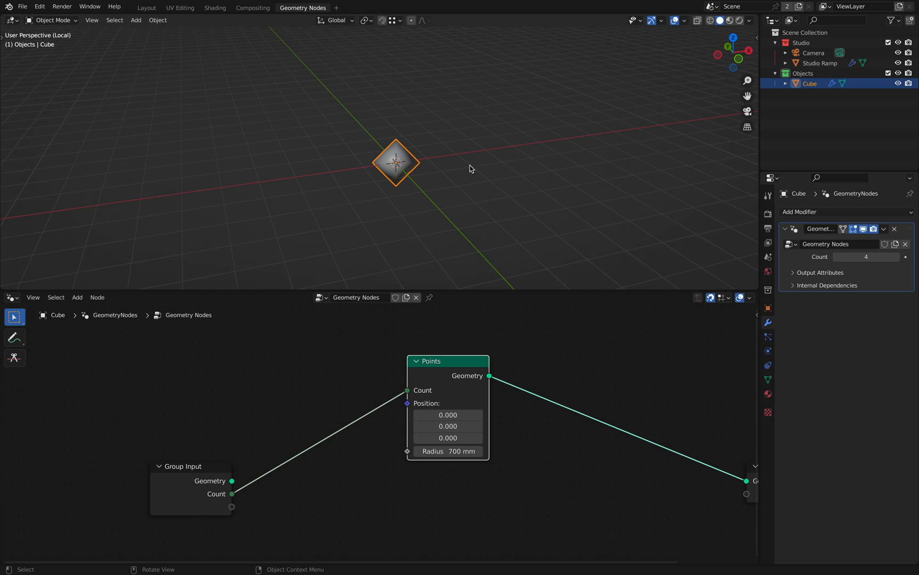
{"action": "mouse_move", "coordinate": [407, 405]}
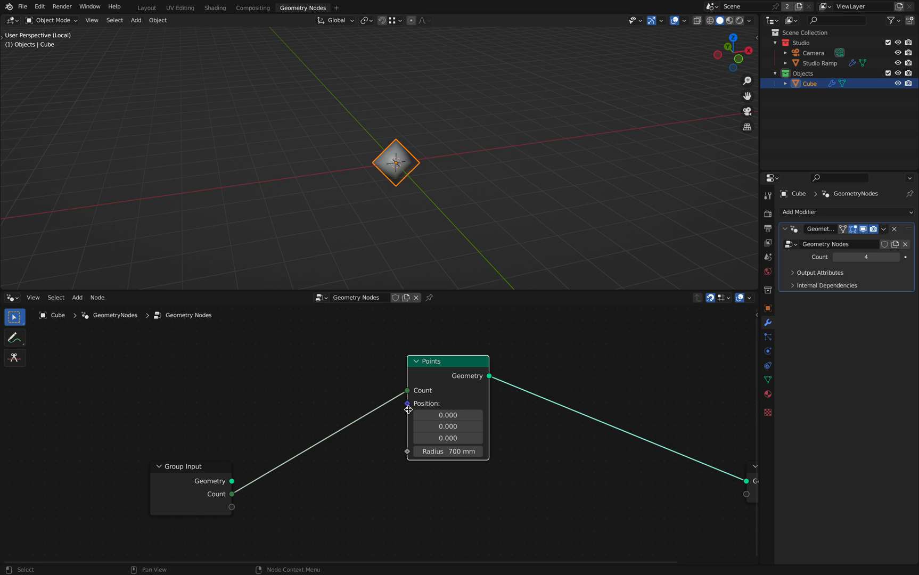
{"action": "mouse_move", "coordinate": [402, 327]}
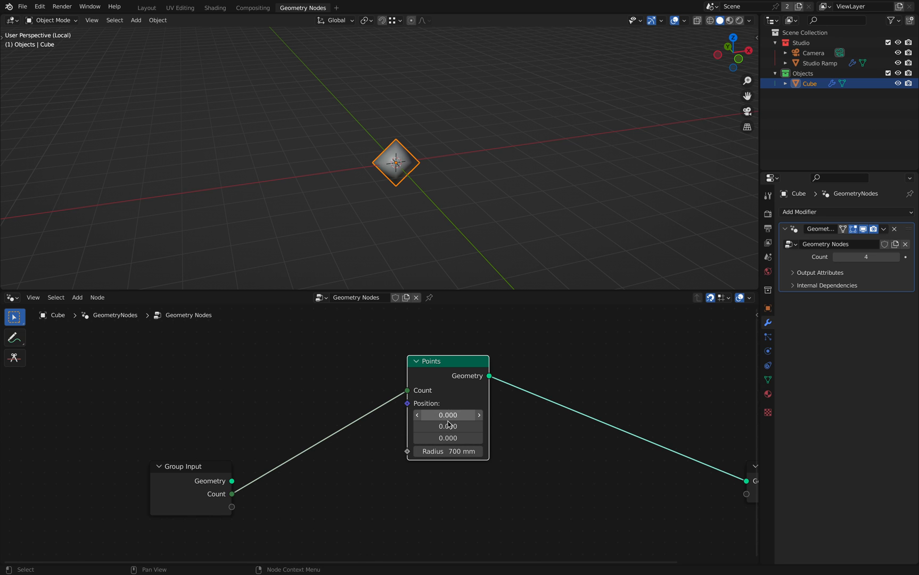
{"action": "type", "text": "ra"}
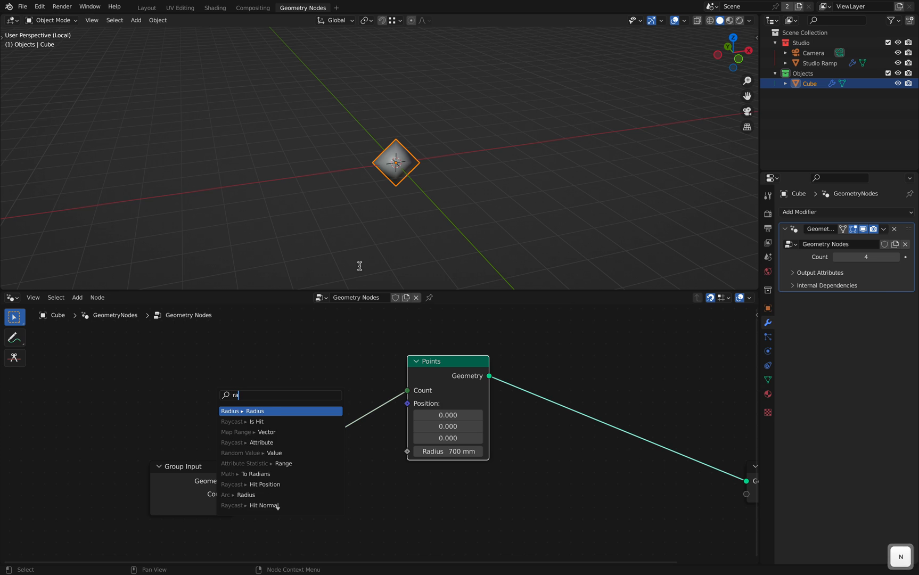
{"action": "left_click", "coordinate": [251, 453]}
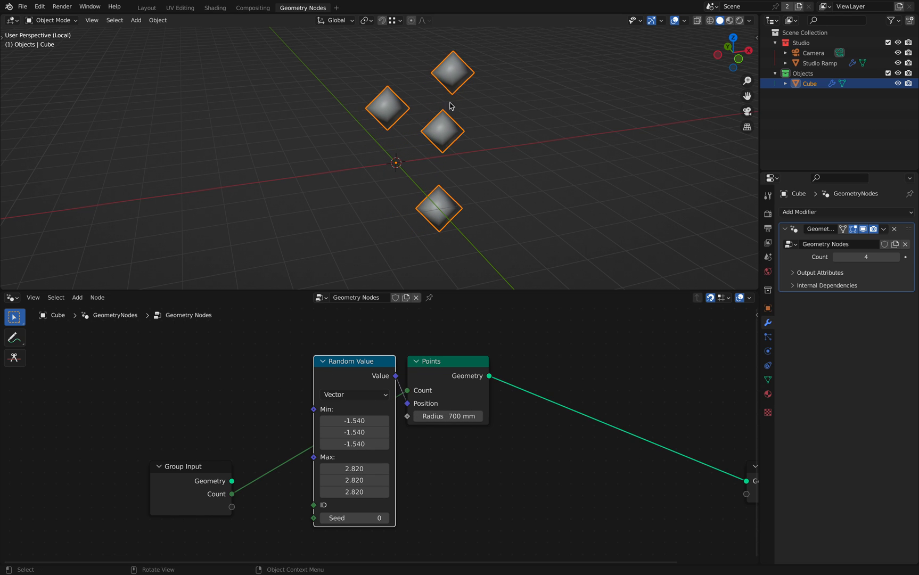
{"action": "mouse_move", "coordinate": [437, 14]}
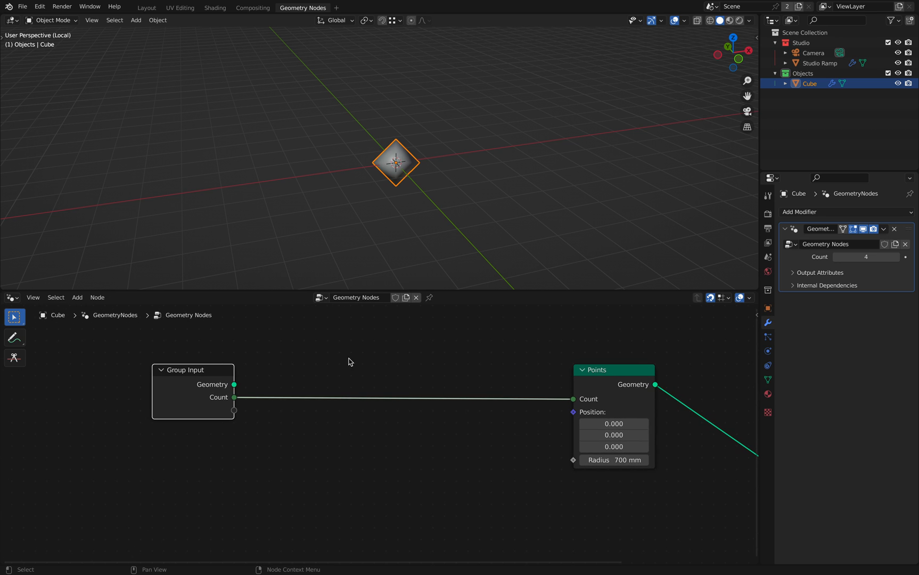
{"action": "mouse_move", "coordinate": [326, 375]}
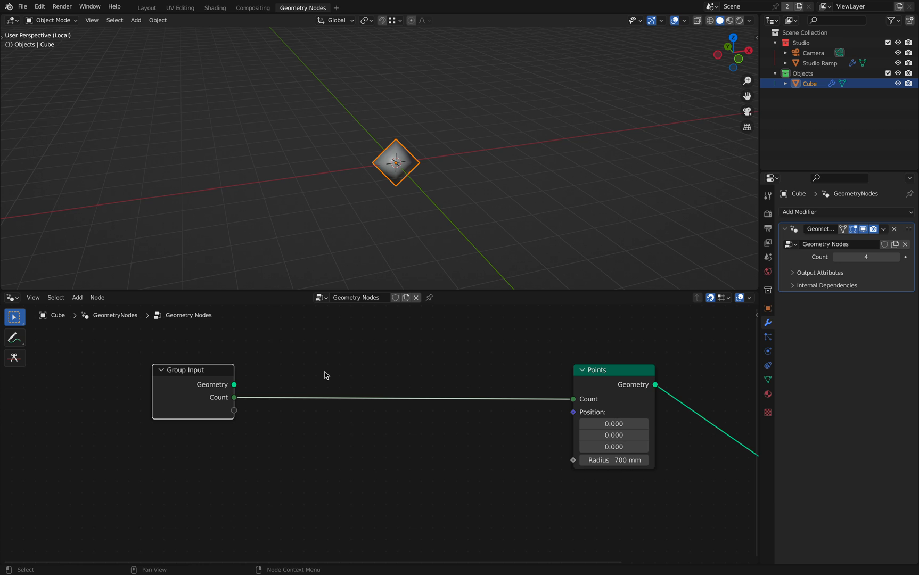
{"action": "mouse_move", "coordinate": [315, 387]}
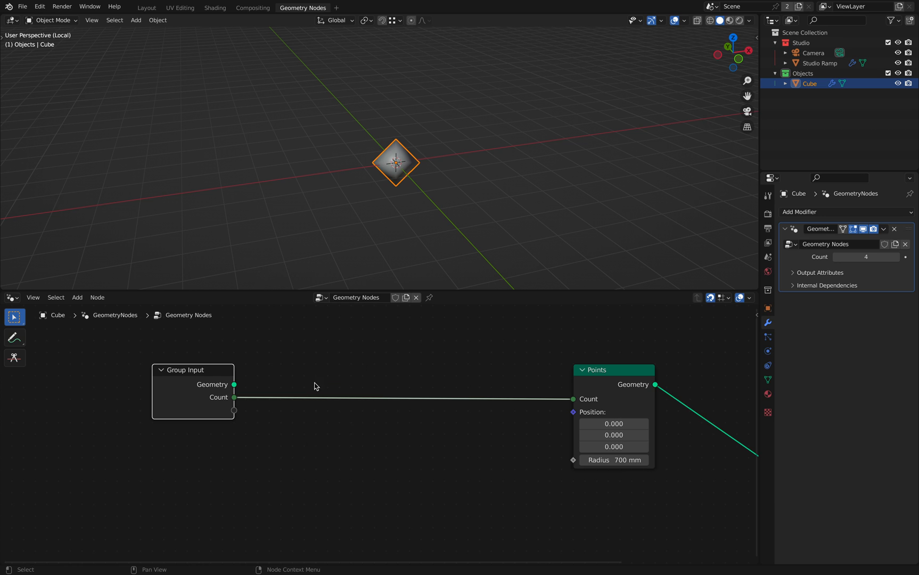
{"action": "mouse_move", "coordinate": [237, 386]}
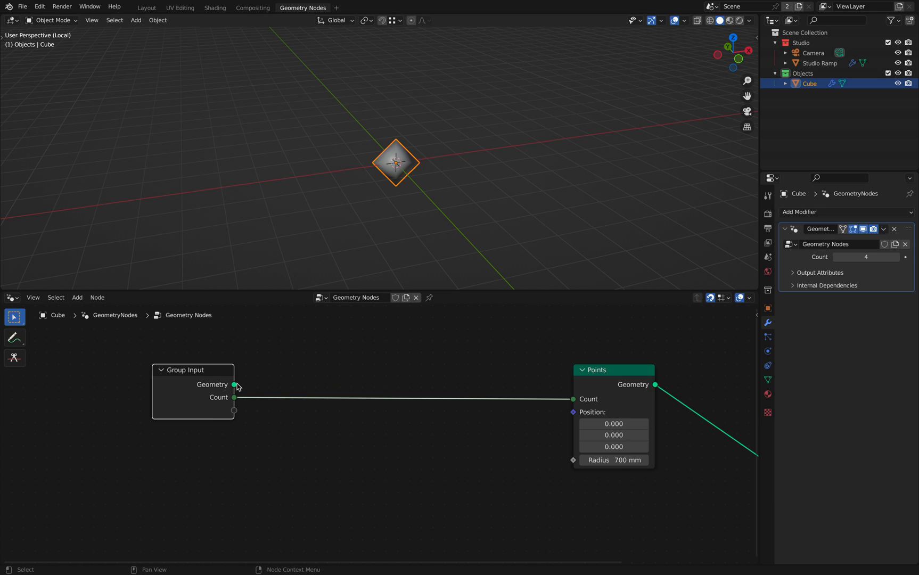
Step: Add a Bounding Box node via search and feed it the input geometry
{"action": "type", "text": "bound"}
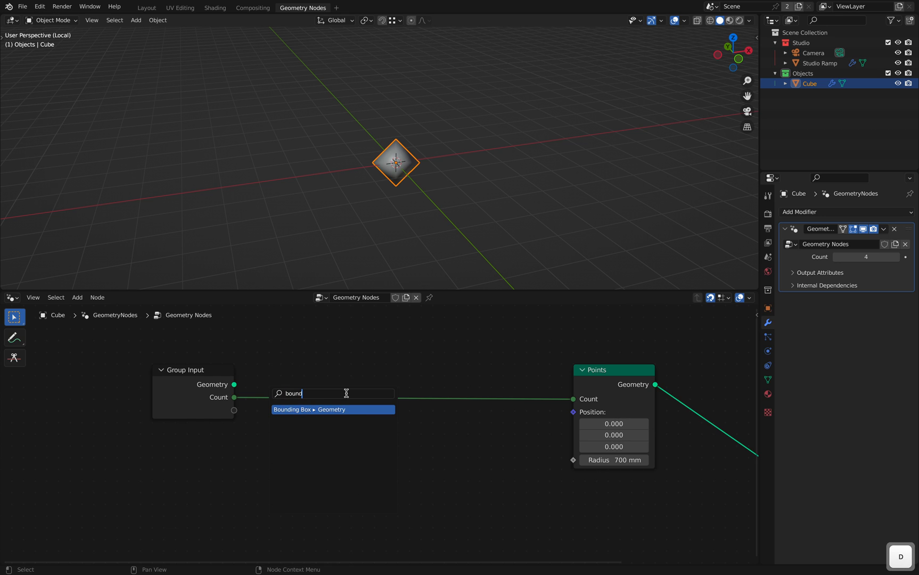
{"action": "left_click", "coordinate": [310, 409]}
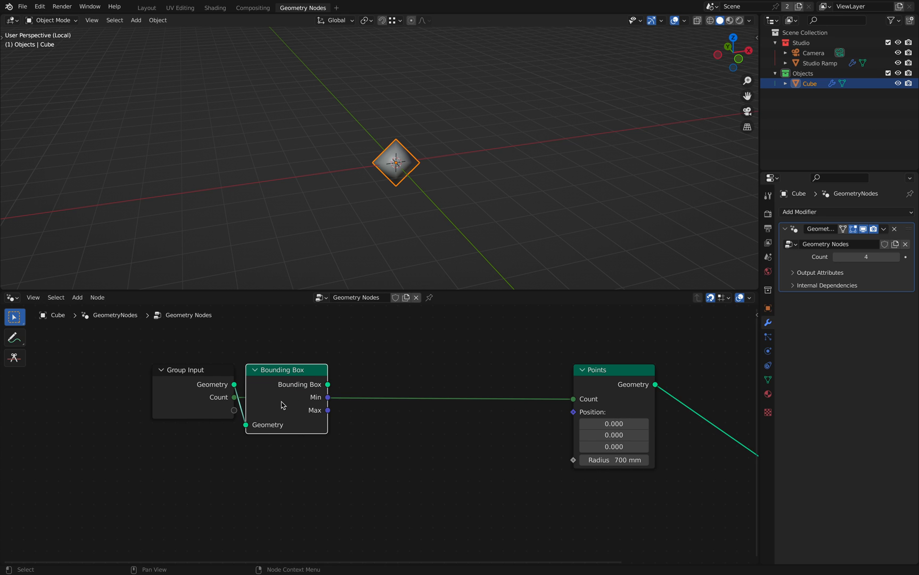
{"action": "mouse_move", "coordinate": [304, 405]}
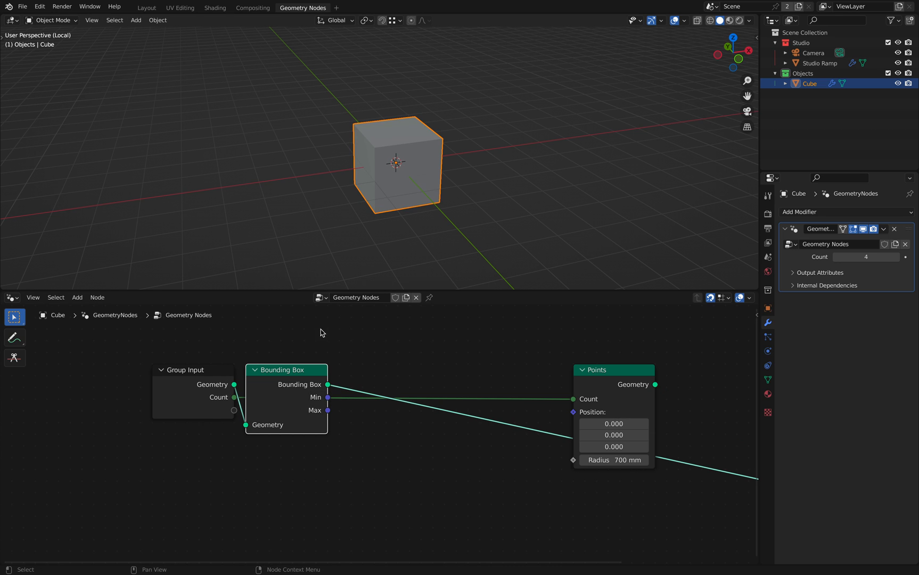
{"action": "mouse_move", "coordinate": [226, 392]}
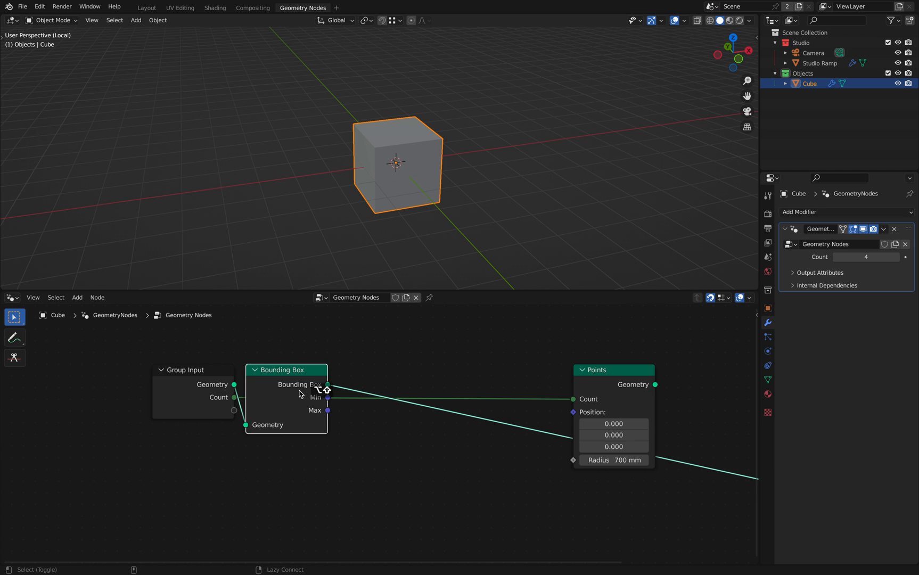
{"action": "mouse_move", "coordinate": [425, 171]}
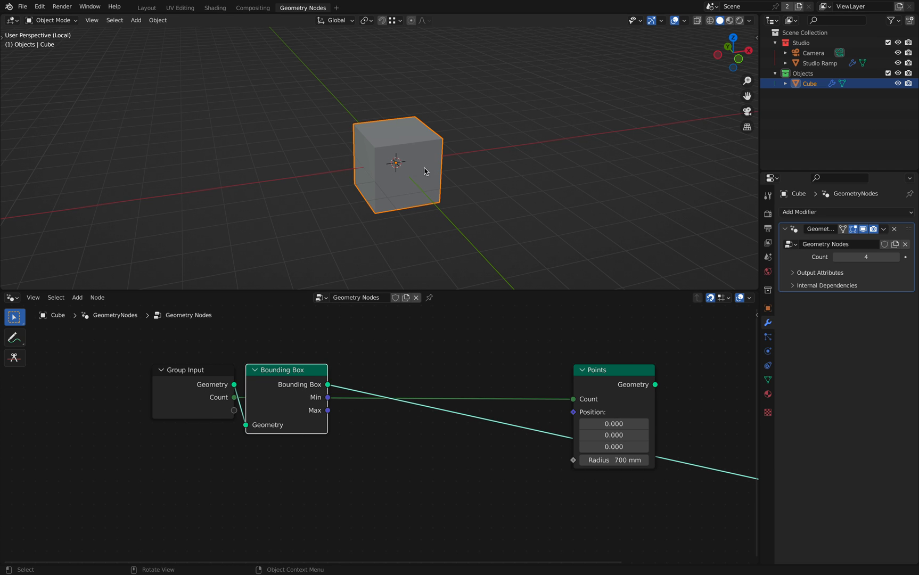
{"action": "mouse_move", "coordinate": [411, 181]}
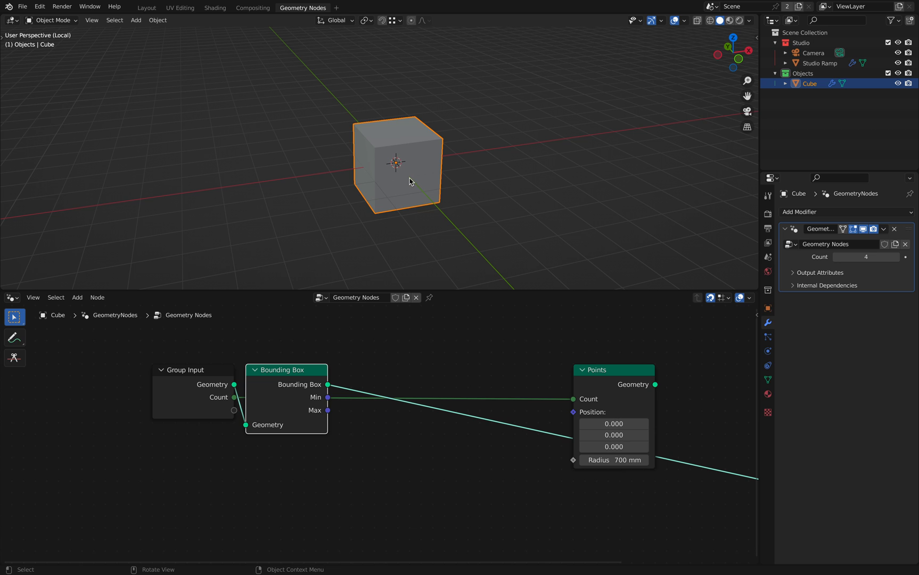
Step: Delete all the cube's vertices in Edit Mode, leaving the monkey head, and return to Object Mode
{"action": "key", "text": "x"}
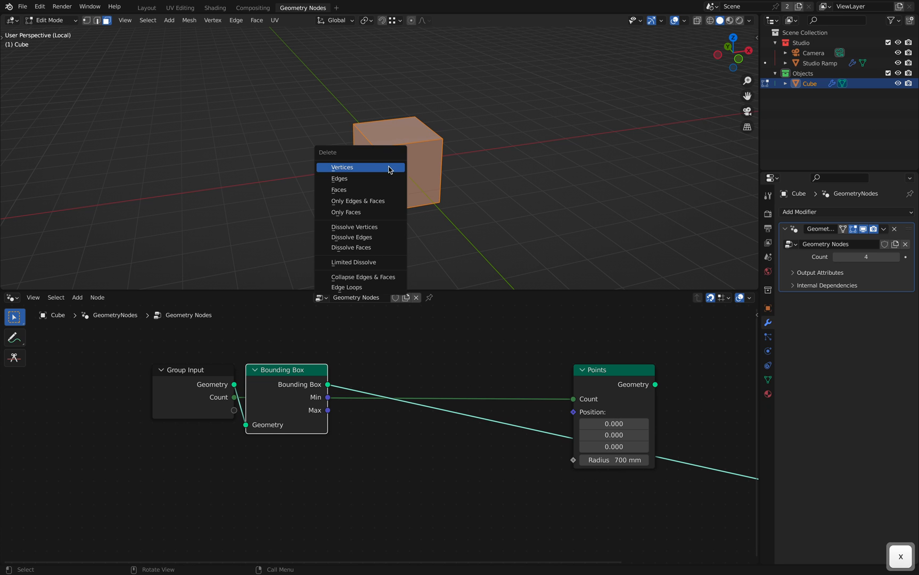
{"action": "left_click", "coordinate": [342, 167]}
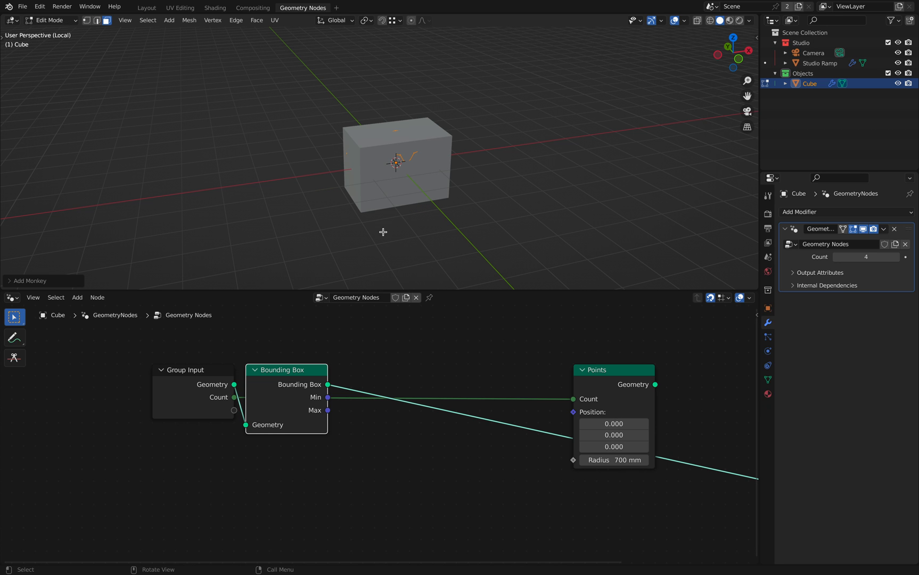
{"action": "key", "text": "Tab"}
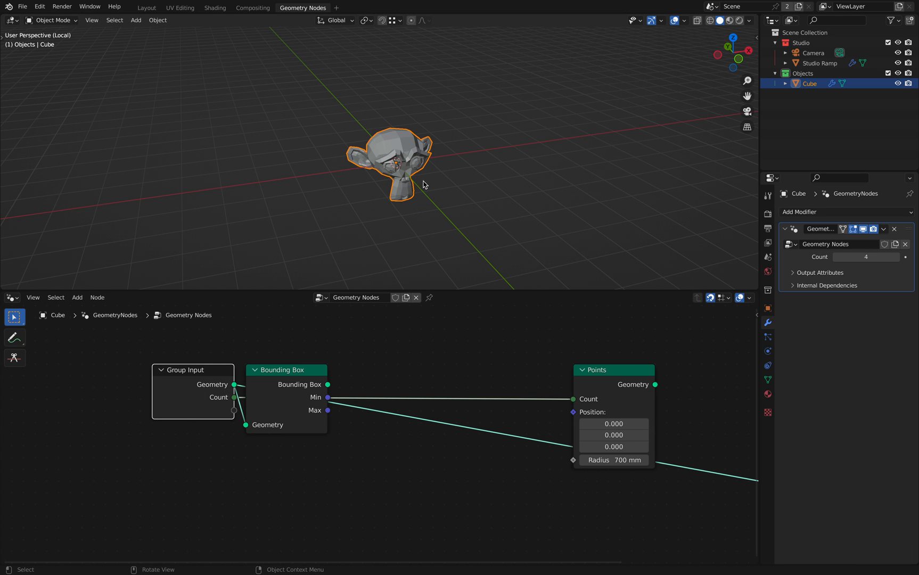
{"action": "mouse_move", "coordinate": [359, 210]}
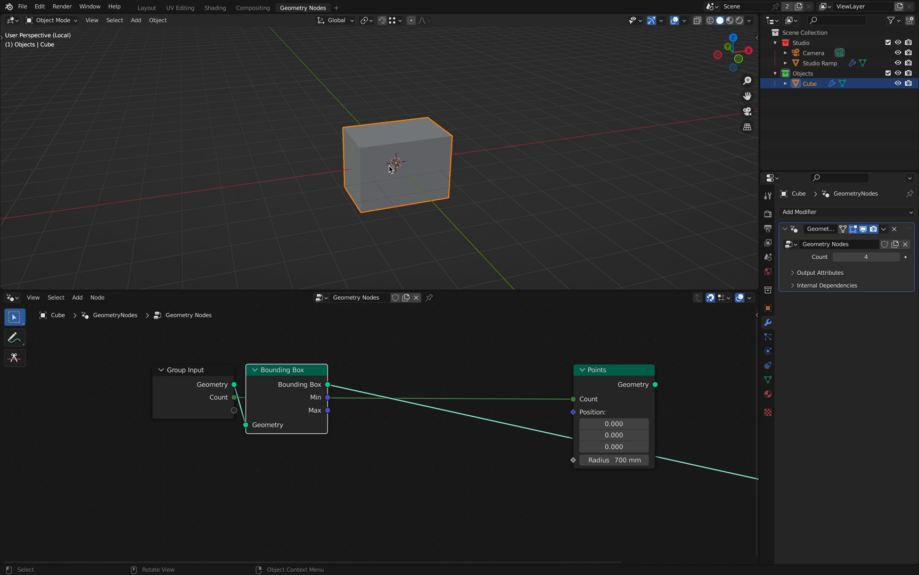
{"action": "mouse_move", "coordinate": [361, 223]}
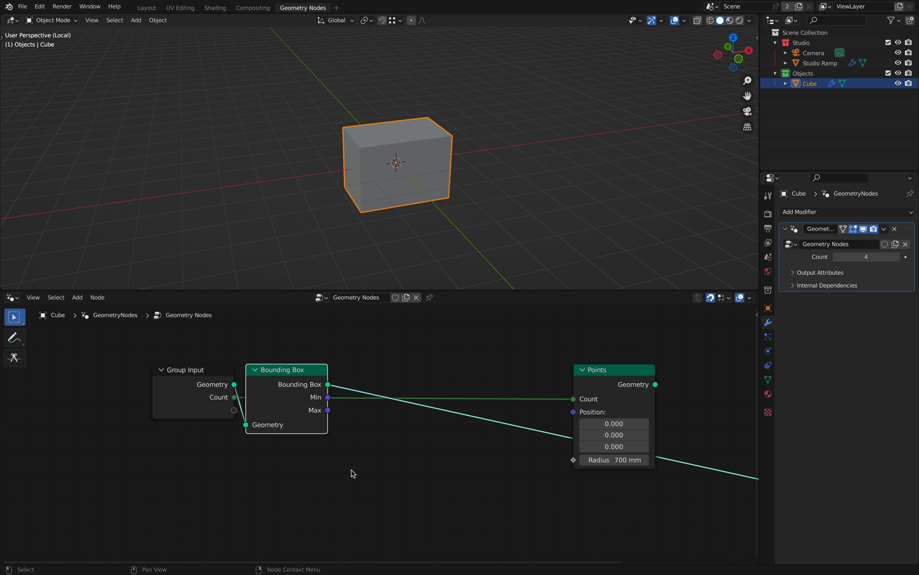
{"action": "mouse_move", "coordinate": [334, 410]}
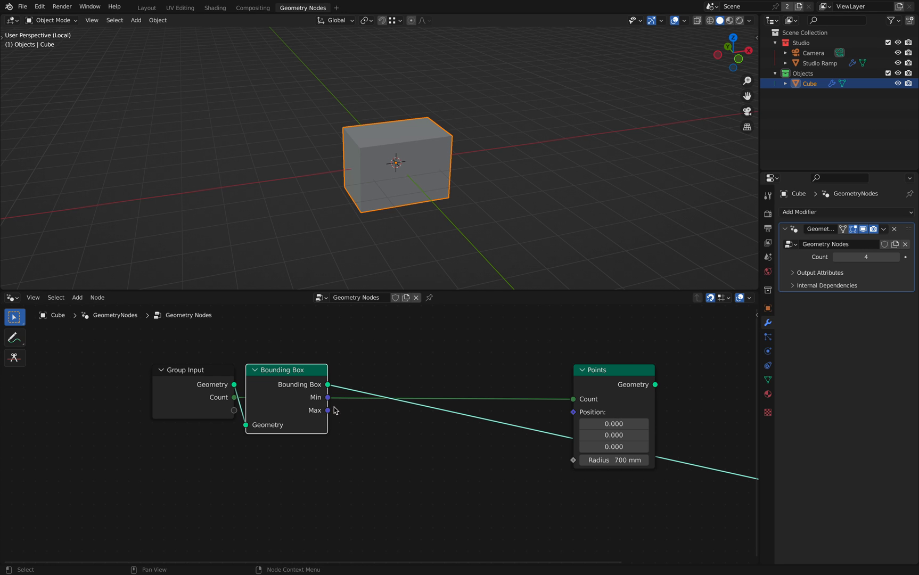
{"action": "mouse_move", "coordinate": [332, 417]}
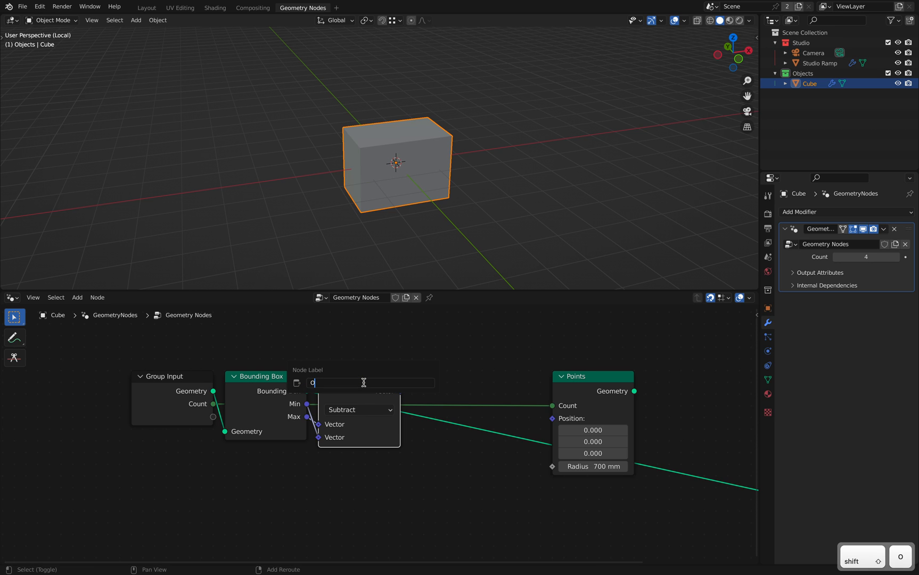
Step: Label the Subtract vector math node 'Object Size' taking bounding box Max minus Min
{"action": "type", "text": "Object Size"}
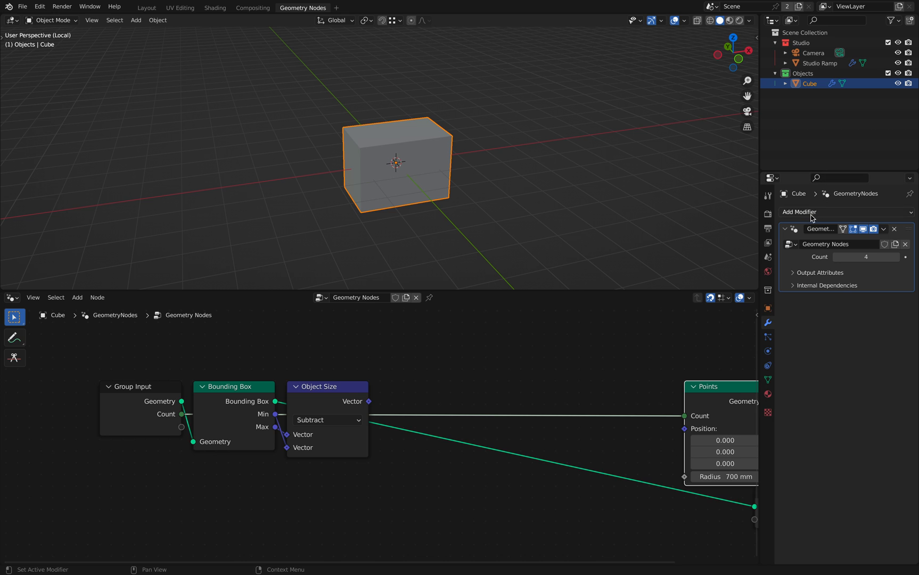
{"action": "left_click", "coordinate": [799, 212]}
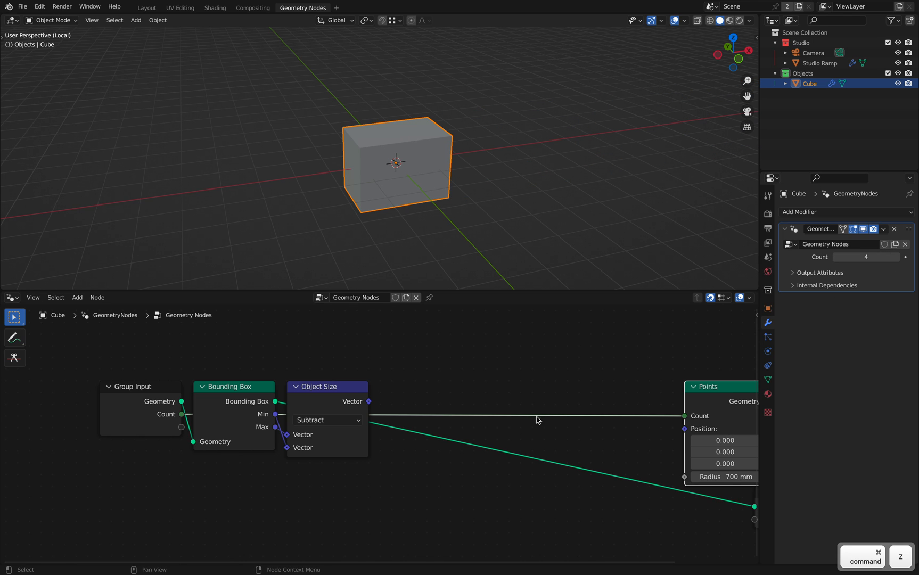
{"action": "mouse_move", "coordinate": [423, 369]}
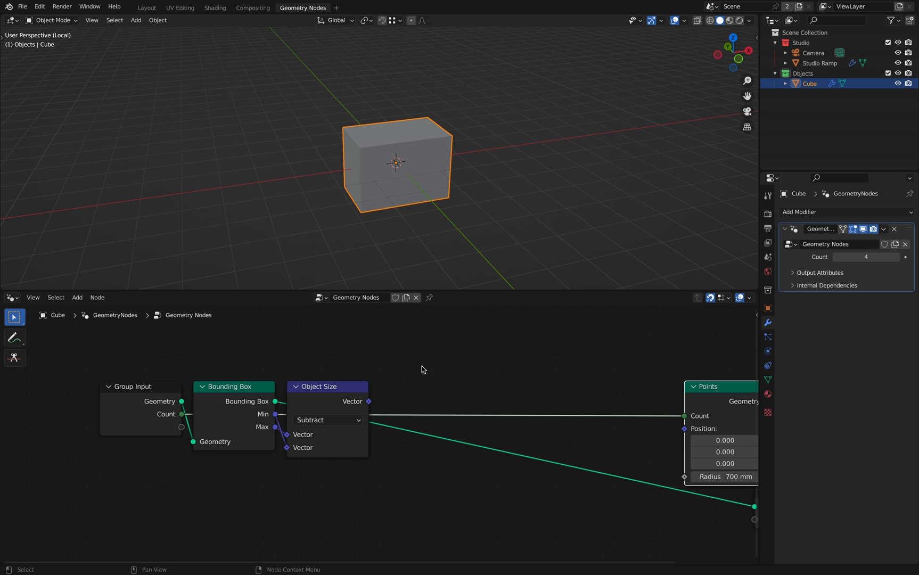
Step: Add a Vector Math Multiply node after Object Size, fed by a Group Input Vector
{"action": "type", "text": "mul"}
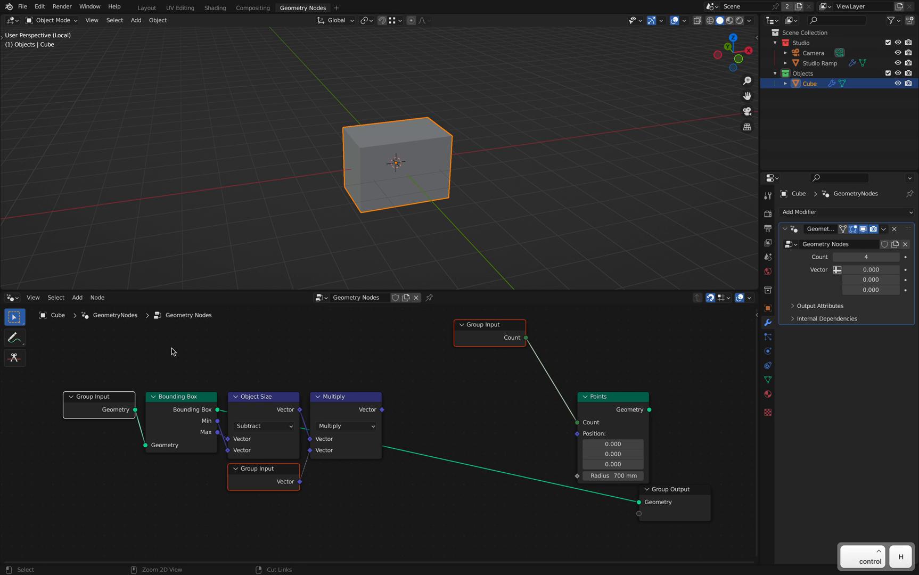
{"action": "left_click", "coordinate": [420, 433]}
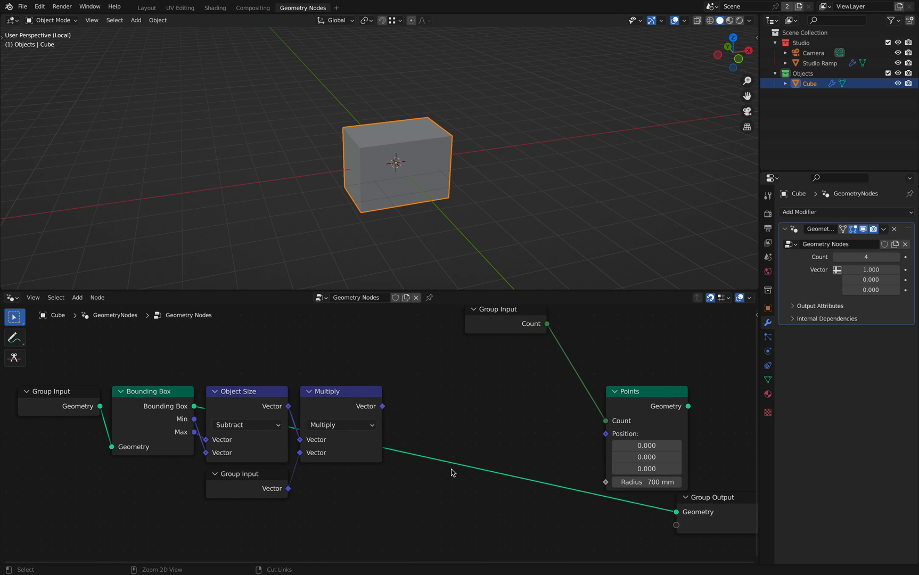
{"action": "mouse_move", "coordinate": [413, 406]}
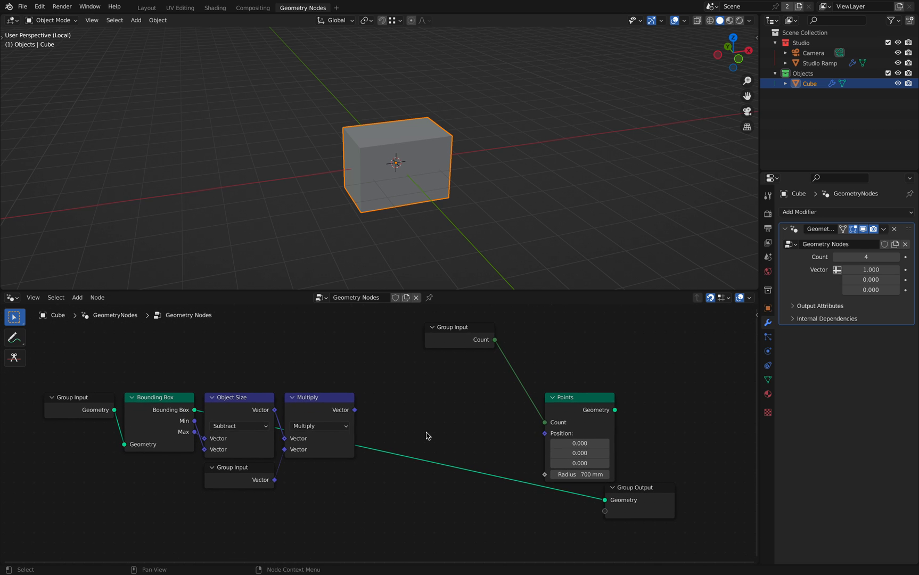
{"action": "mouse_move", "coordinate": [357, 425]}
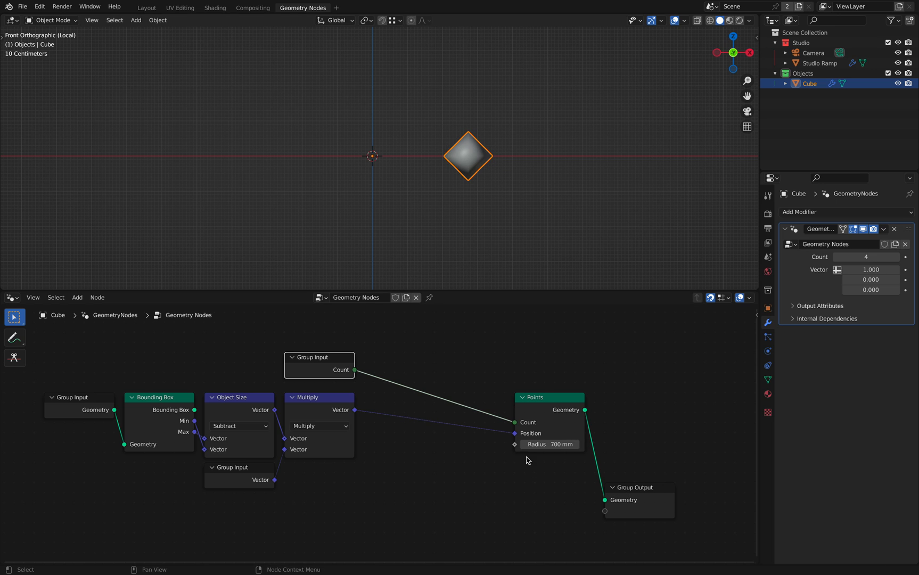
{"action": "mouse_move", "coordinate": [475, 463]}
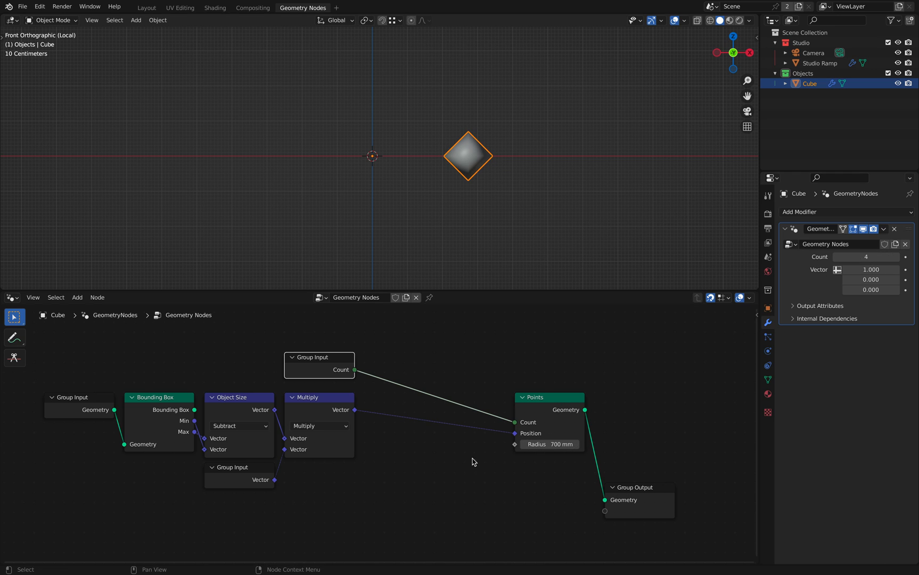
{"action": "mouse_move", "coordinate": [469, 144]}
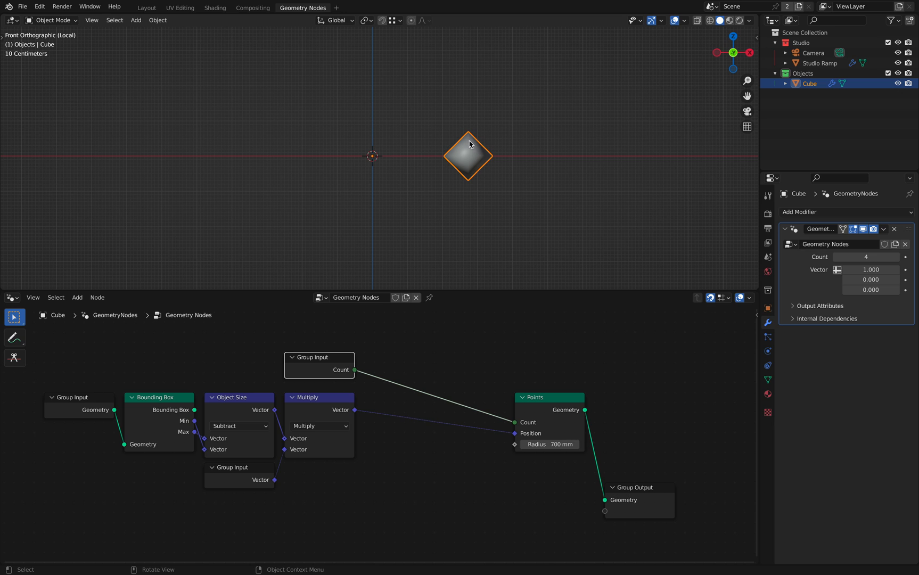
{"action": "mouse_move", "coordinate": [276, 410]}
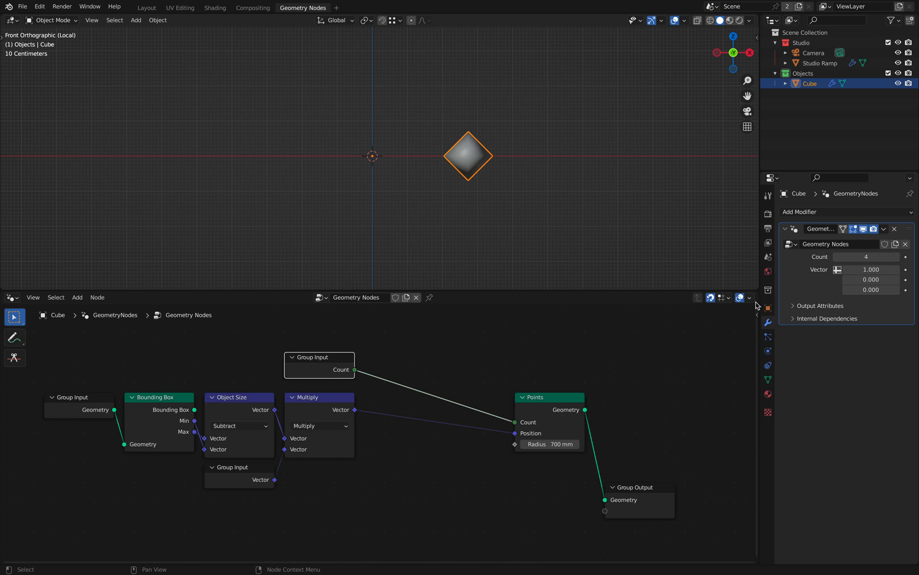
{"action": "mouse_move", "coordinate": [356, 410]}
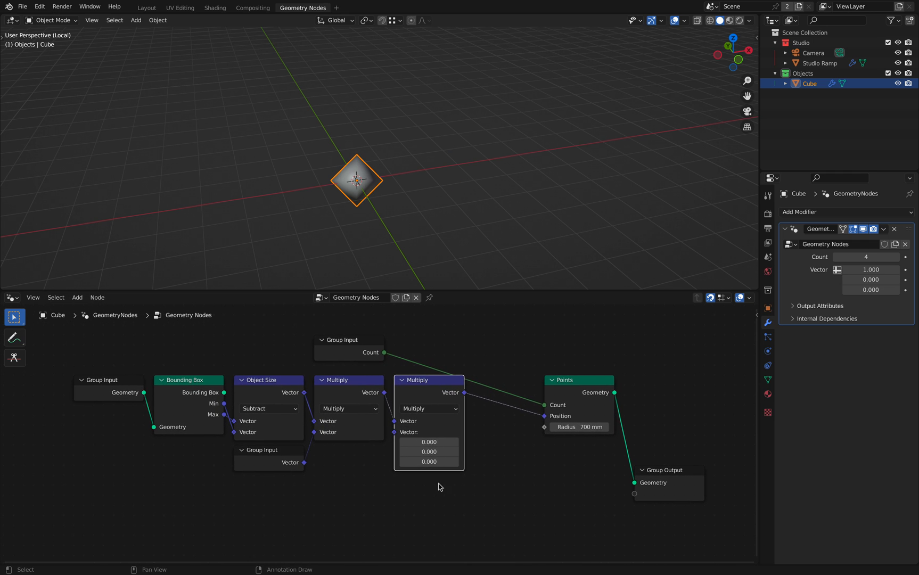
Step: Switch the inserted vector math node's operation to Scale
{"action": "left_click", "coordinate": [428, 410]}
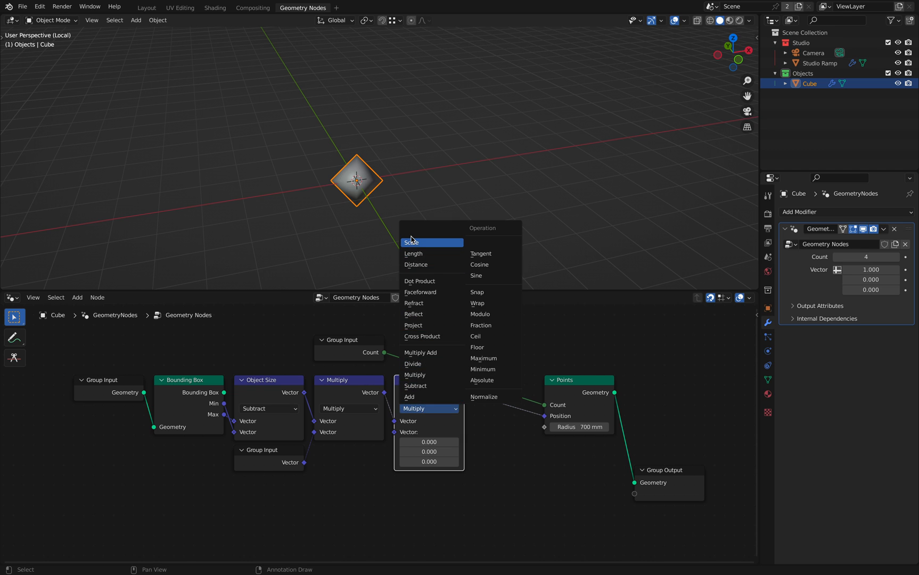
{"action": "left_click", "coordinate": [412, 242]}
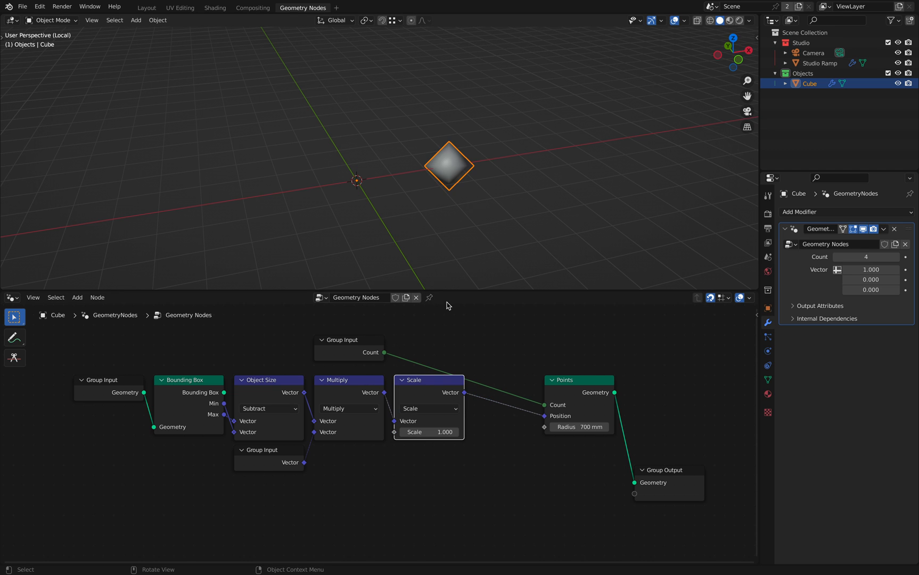
{"action": "mouse_move", "coordinate": [428, 432]}
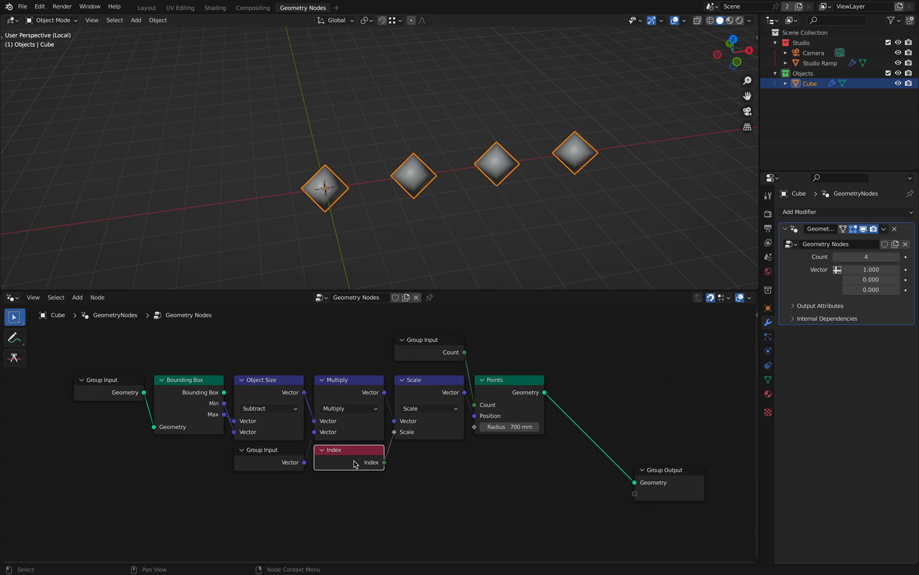
{"action": "mouse_move", "coordinate": [379, 477]}
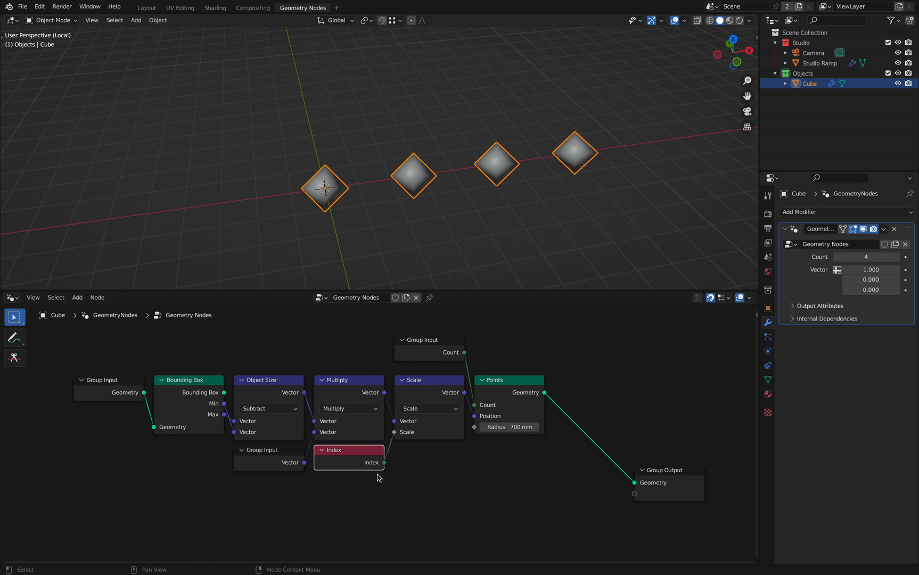
{"action": "mouse_move", "coordinate": [483, 394]}
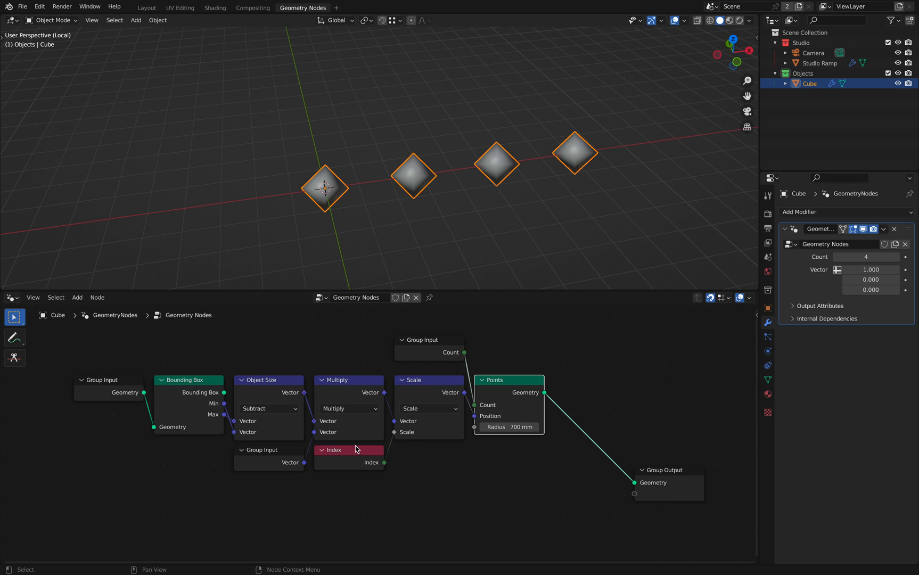
{"action": "mouse_move", "coordinate": [516, 400]}
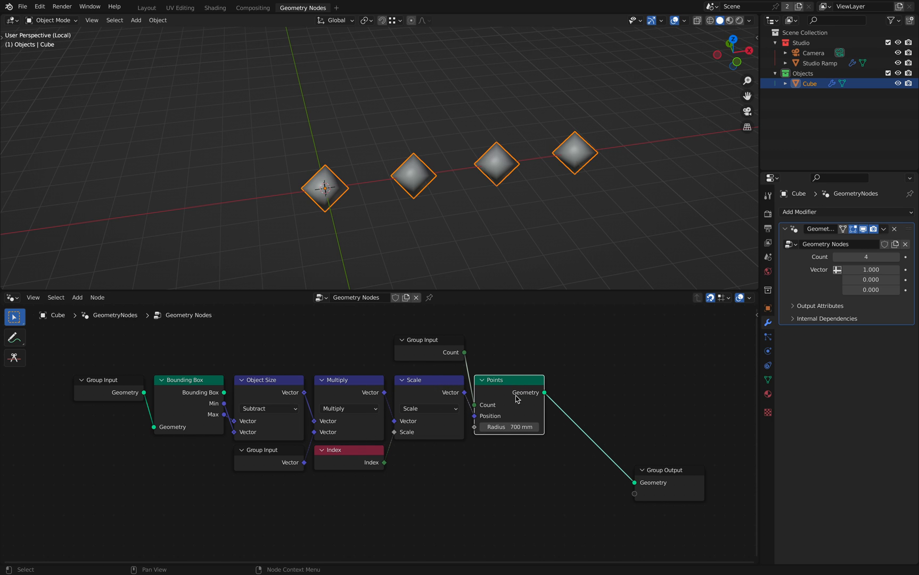
{"action": "mouse_move", "coordinate": [345, 471]}
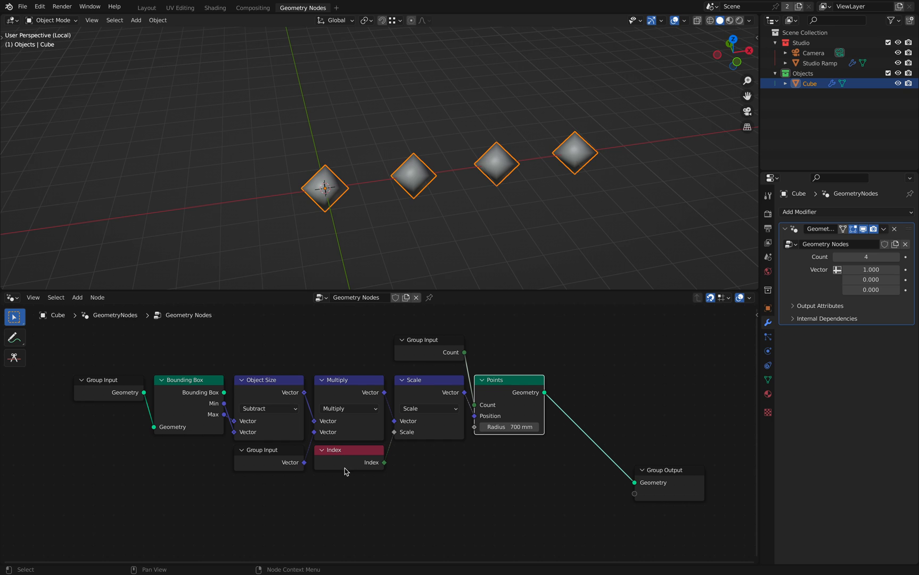
{"action": "mouse_move", "coordinate": [357, 466]}
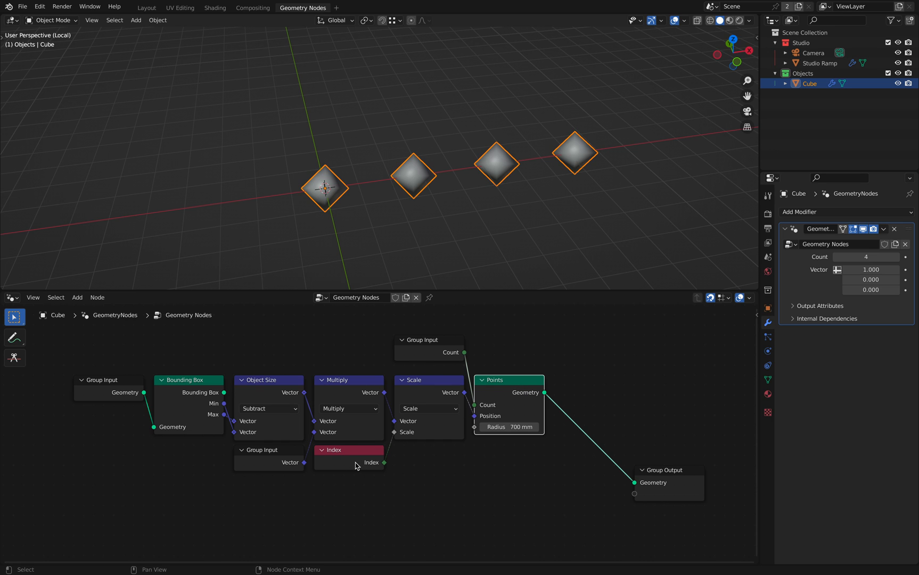
{"action": "mouse_move", "coordinate": [507, 374]}
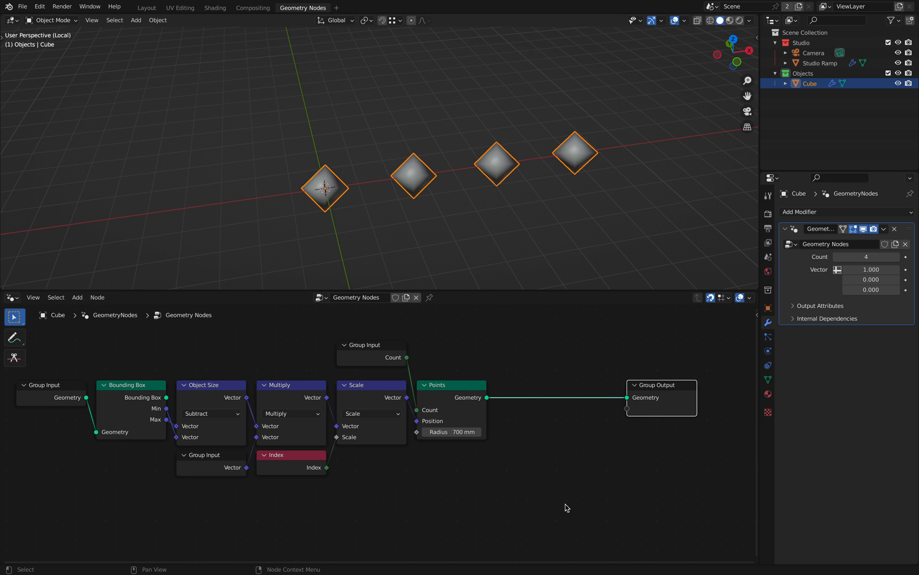
{"action": "mouse_move", "coordinate": [410, 483]}
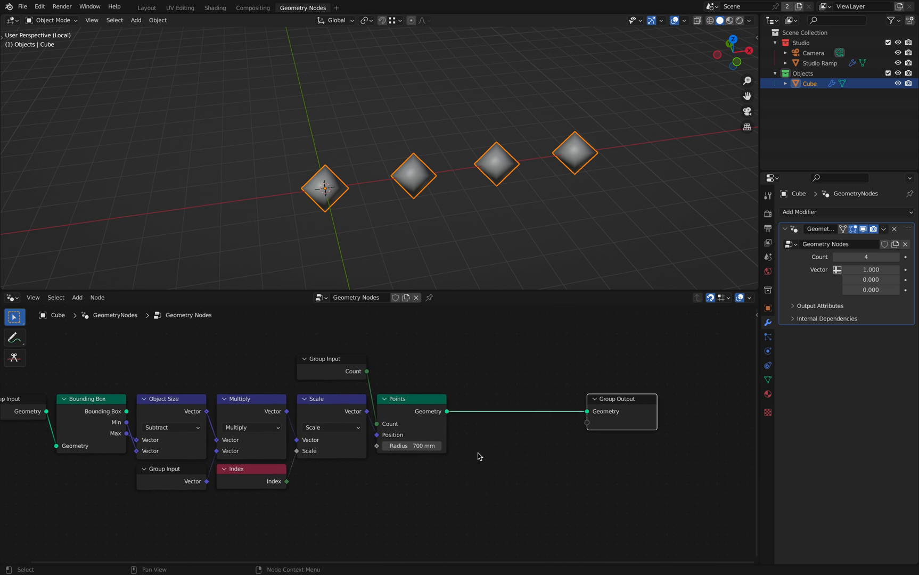
Step: Add an Instance on Points node placing the monkey head at each of the four points
{"action": "type", "text": "insta"}
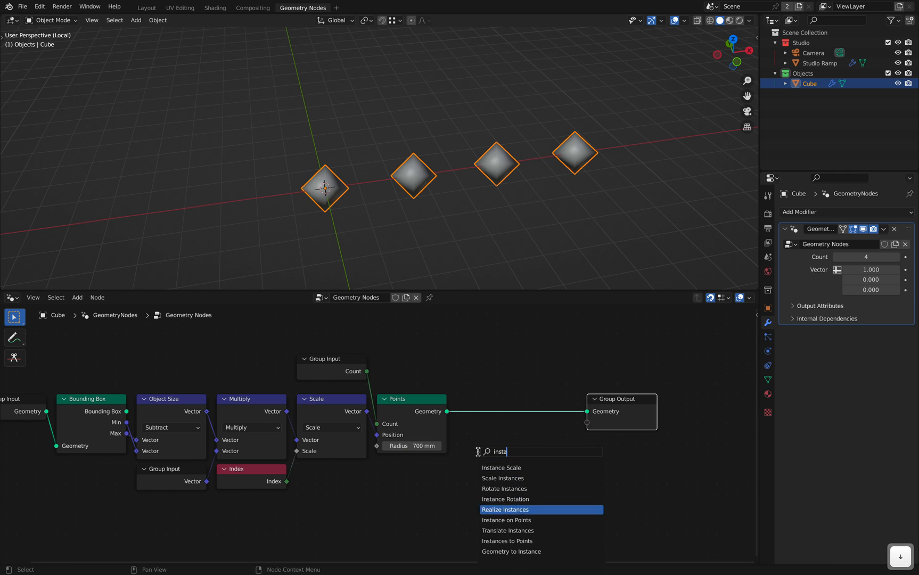
{"action": "left_click", "coordinate": [506, 520]}
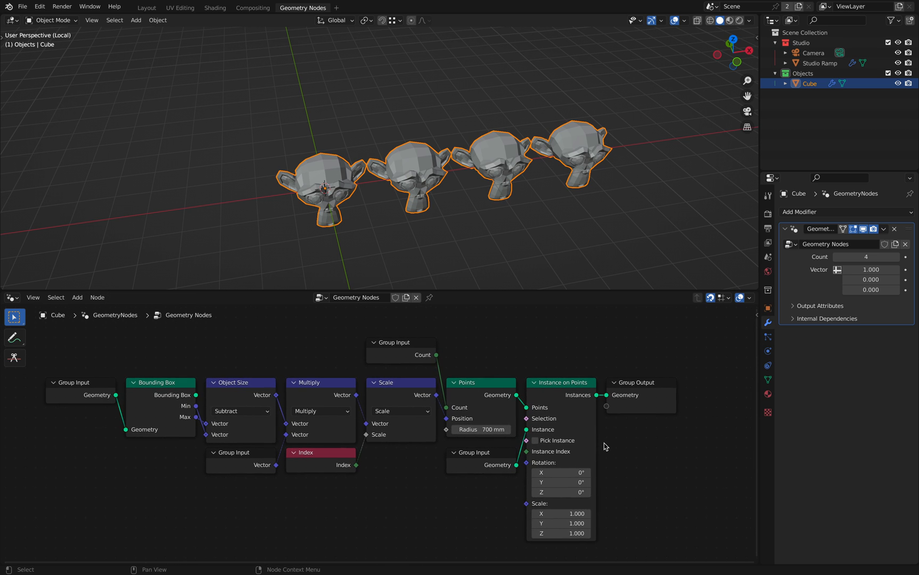
{"action": "mouse_move", "coordinate": [661, 498]}
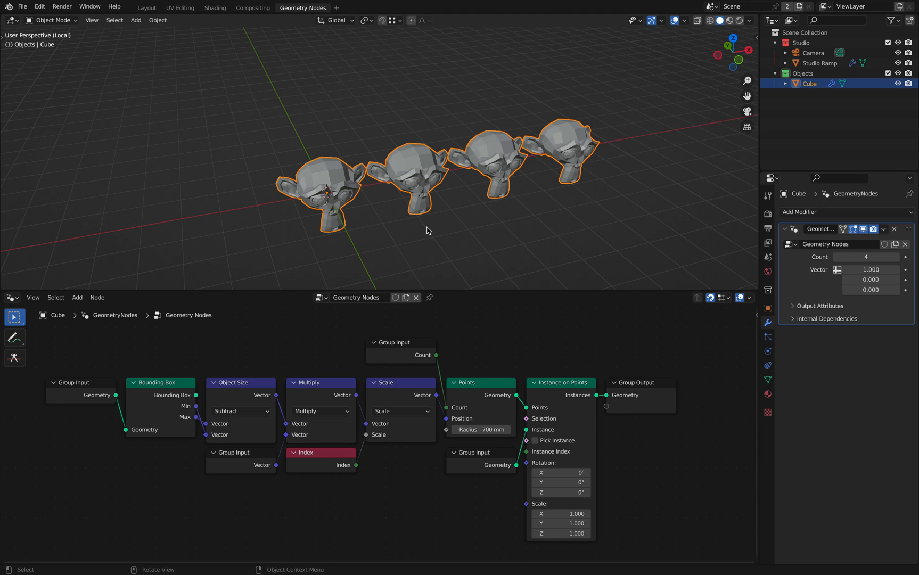
{"action": "mouse_move", "coordinate": [412, 183]}
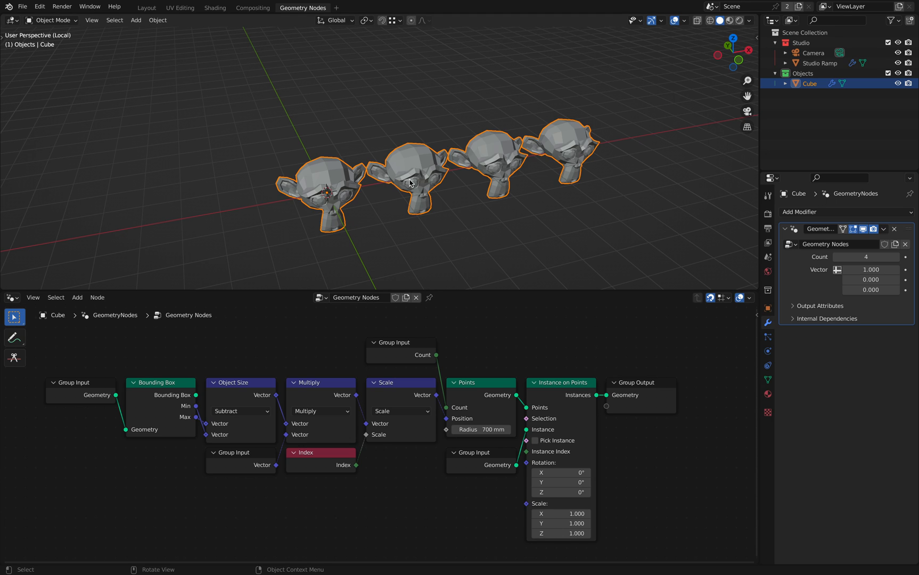
{"action": "mouse_move", "coordinate": [573, 144]}
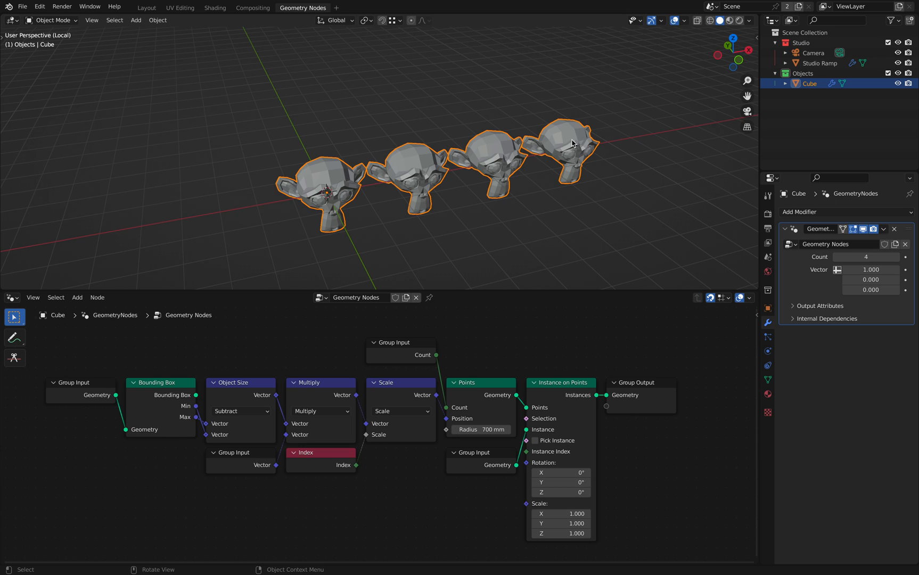
{"action": "mouse_move", "coordinate": [555, 358]}
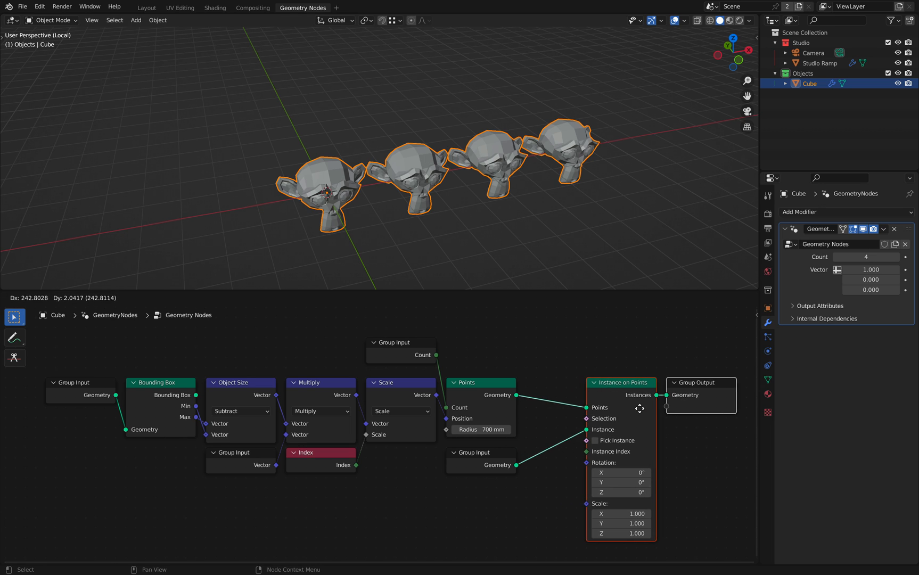
Step: Move the Instance on Points node right to make room for a Set Position node
{"action": "left_click", "coordinate": [78, 299]}
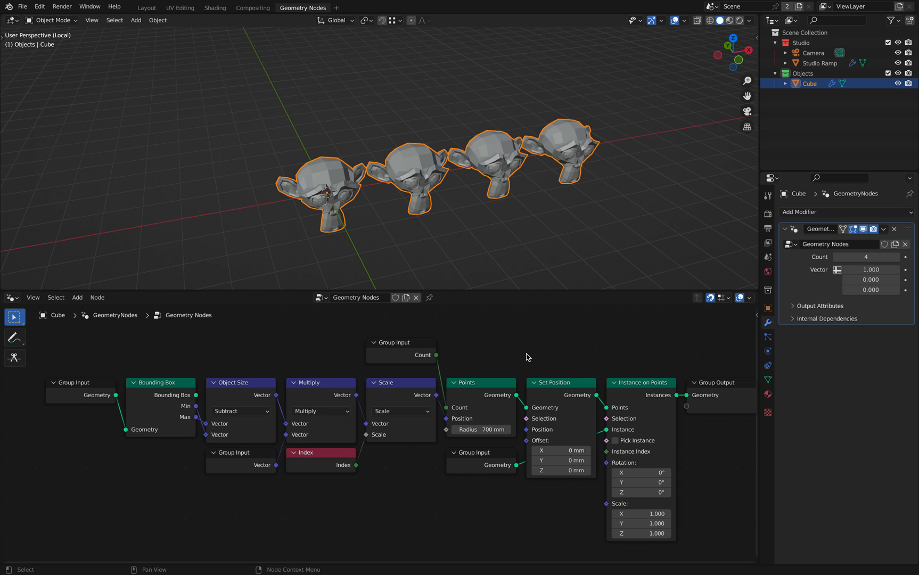
{"action": "mouse_move", "coordinate": [507, 366]}
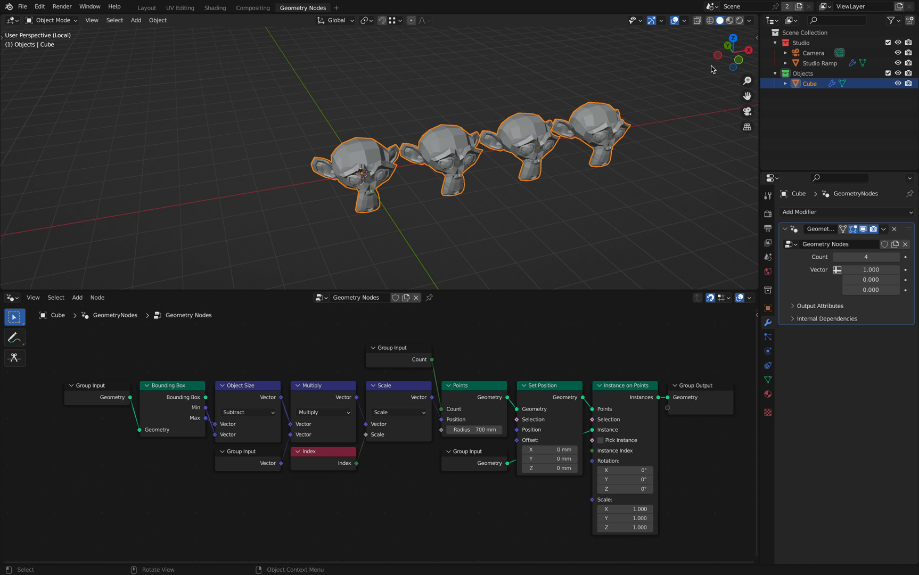
{"action": "mouse_move", "coordinate": [416, 502]}
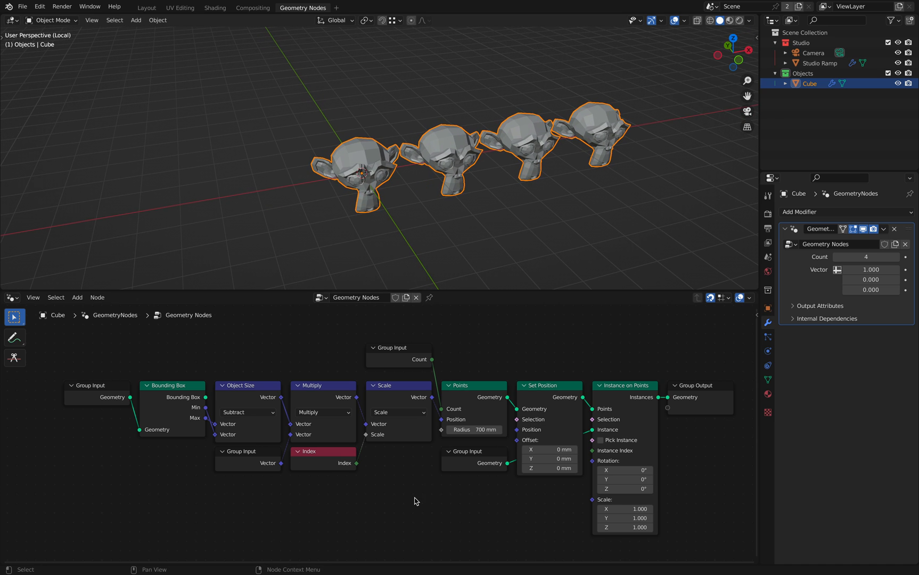
{"action": "mouse_move", "coordinate": [479, 510]}
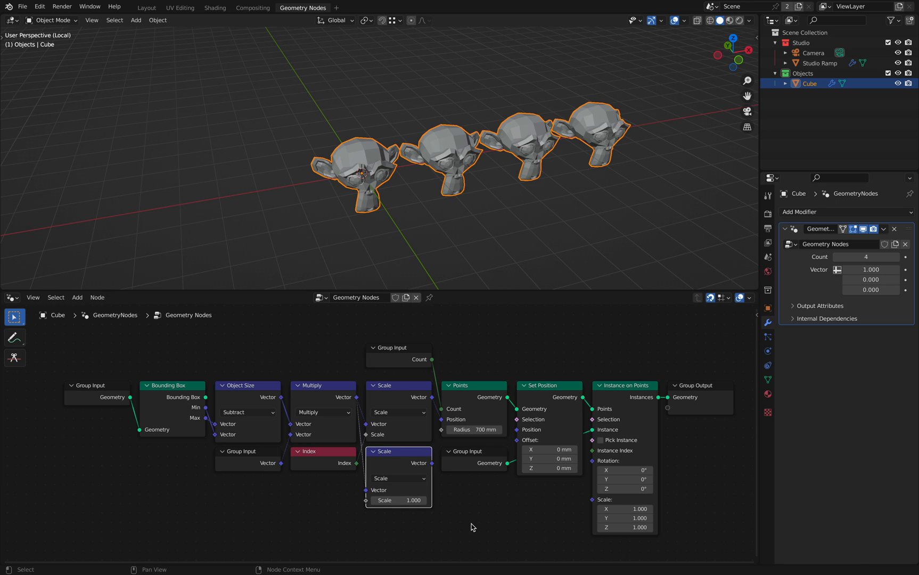
{"action": "mouse_move", "coordinate": [432, 467]}
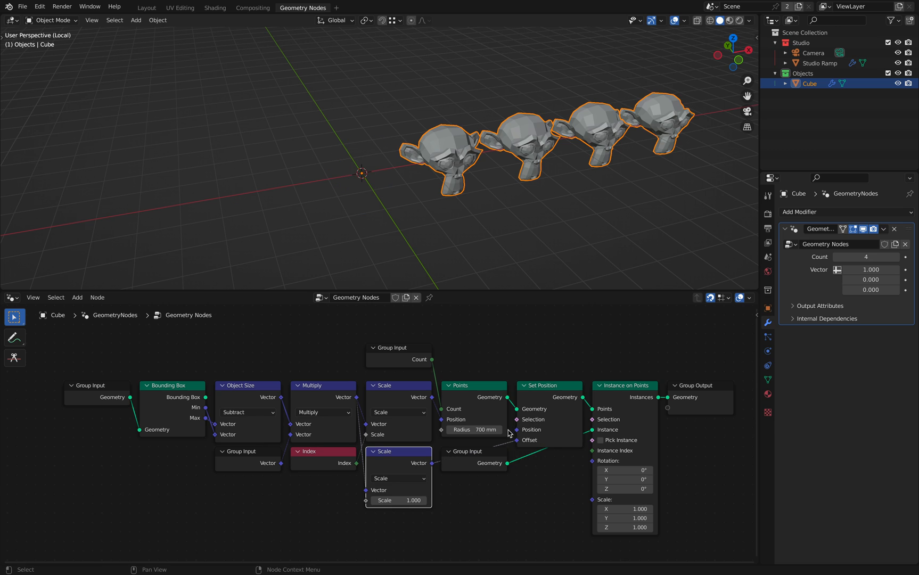
{"action": "mouse_move", "coordinate": [460, 316]}
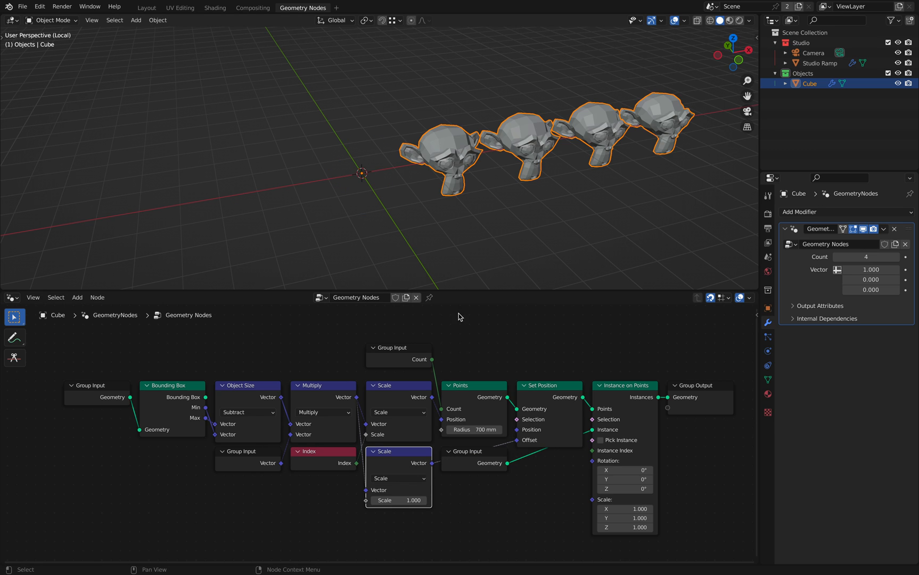
{"action": "mouse_move", "coordinate": [455, 164]}
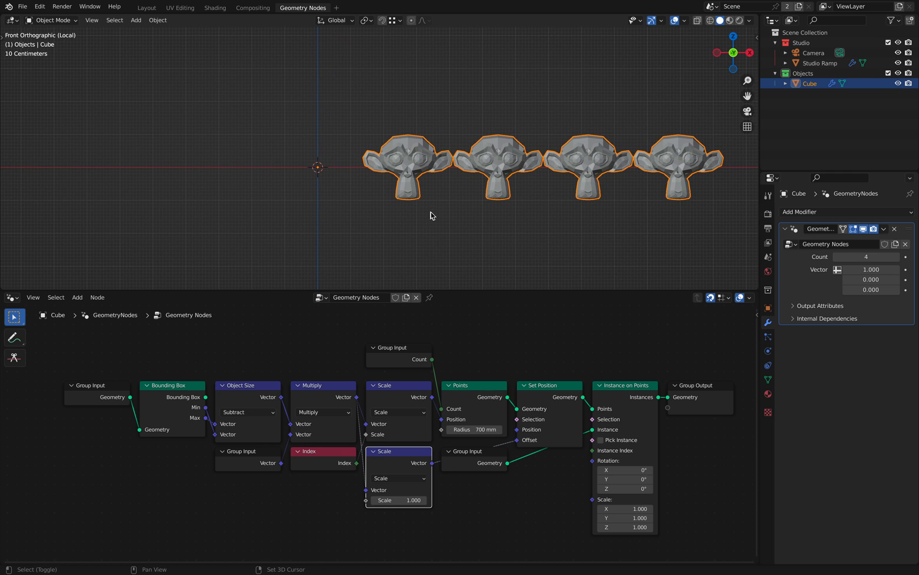
{"action": "mouse_move", "coordinate": [256, 393]}
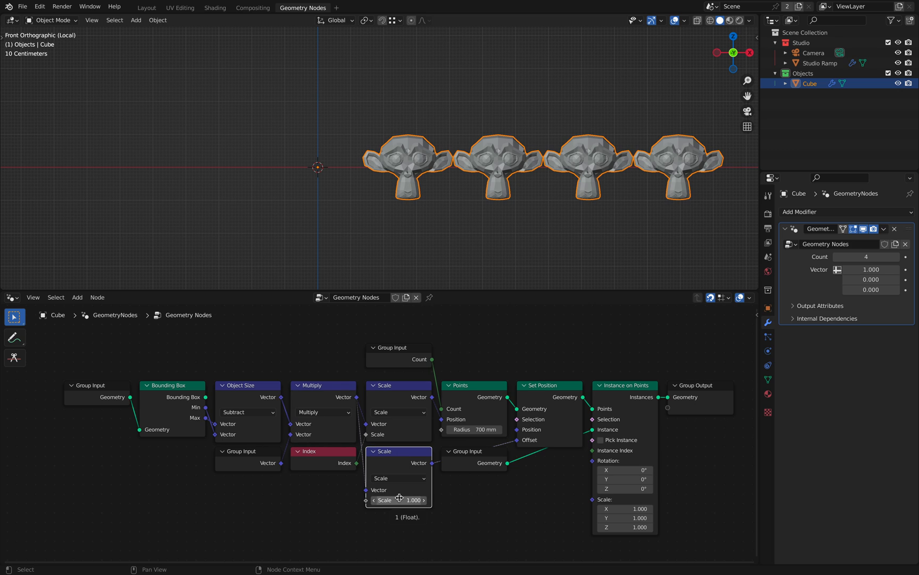
{"action": "mouse_move", "coordinate": [377, 194]}
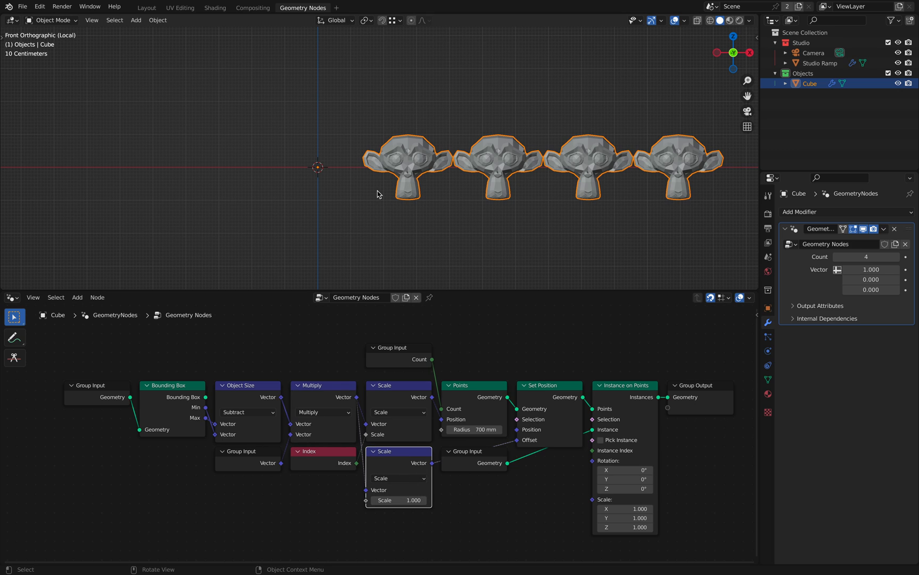
{"action": "mouse_move", "coordinate": [546, 440]}
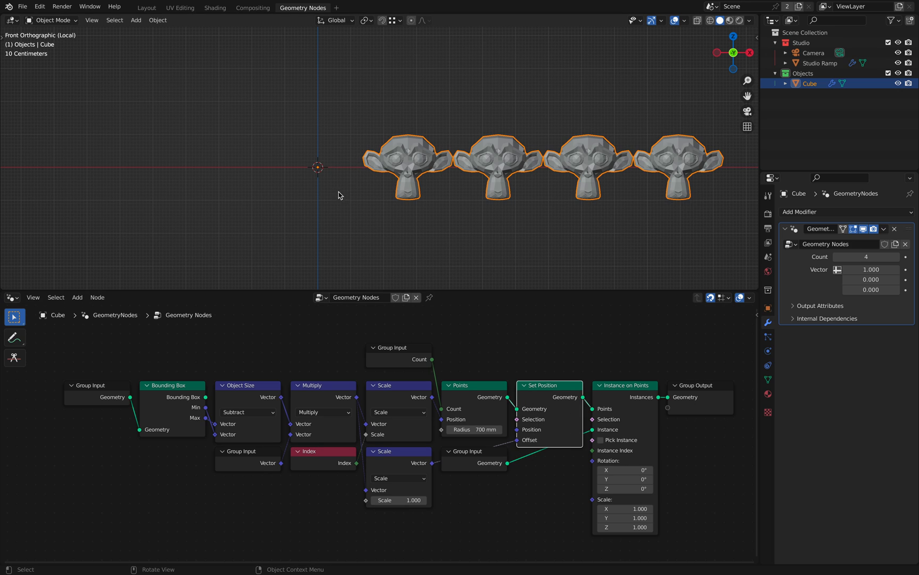
{"action": "mouse_move", "coordinate": [322, 169]}
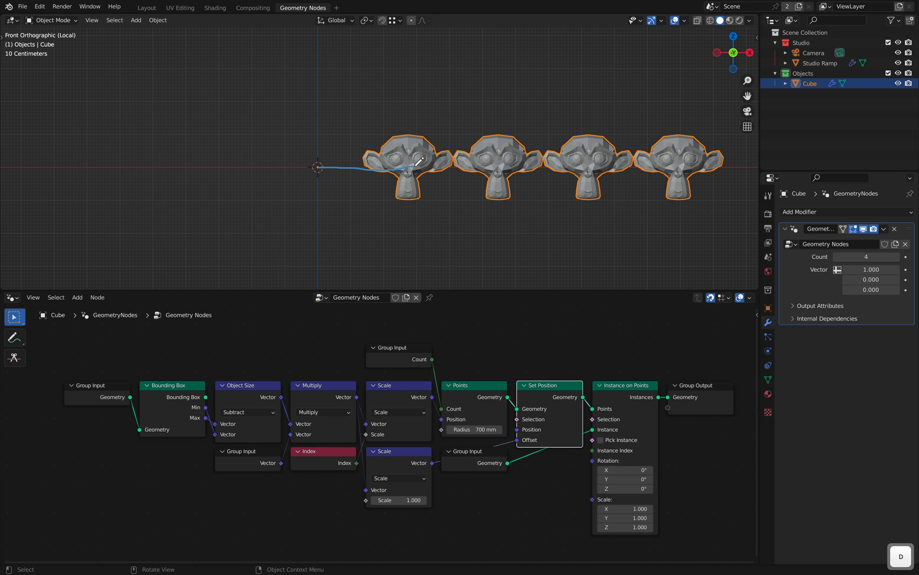
{"action": "mouse_move", "coordinate": [411, 169]}
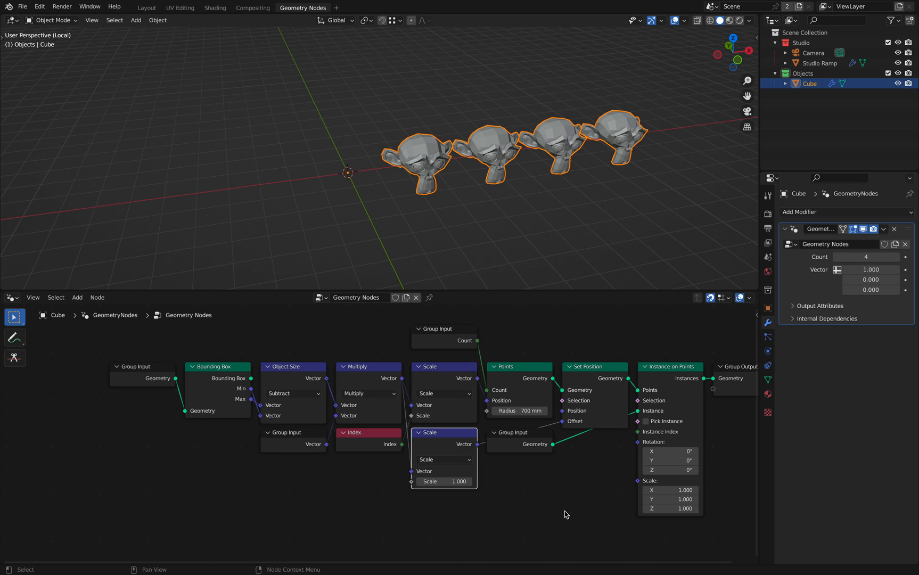
{"action": "mouse_move", "coordinate": [326, 480]}
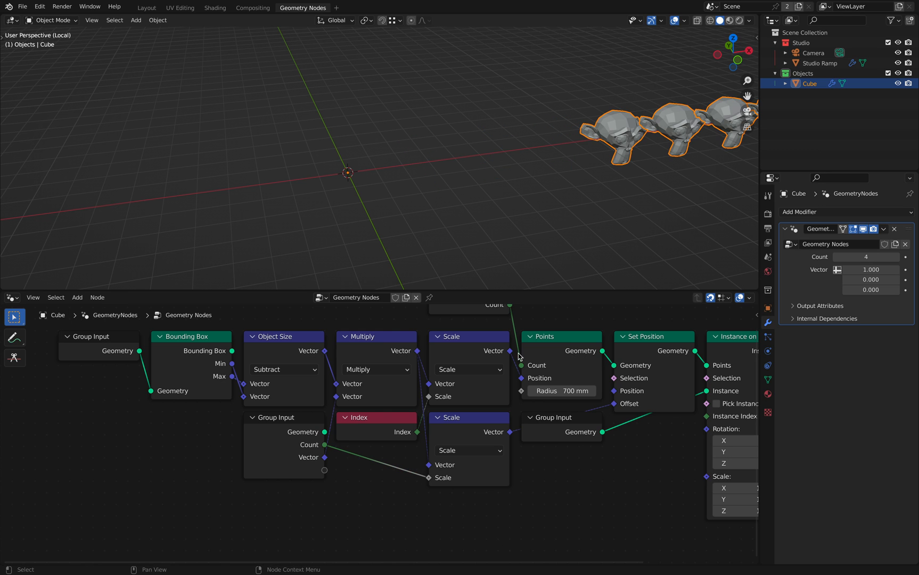
{"action": "mouse_move", "coordinate": [730, 51]}
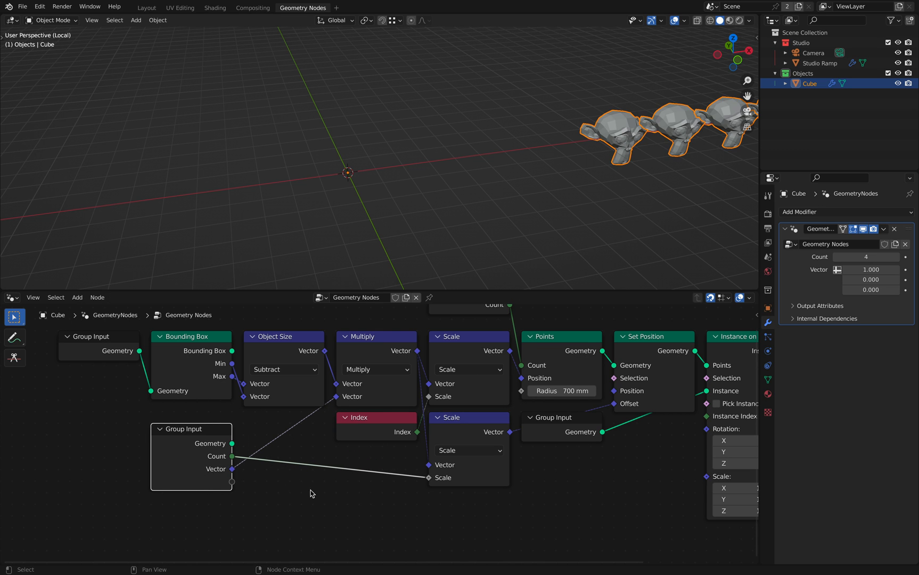
{"action": "mouse_move", "coordinate": [329, 514]}
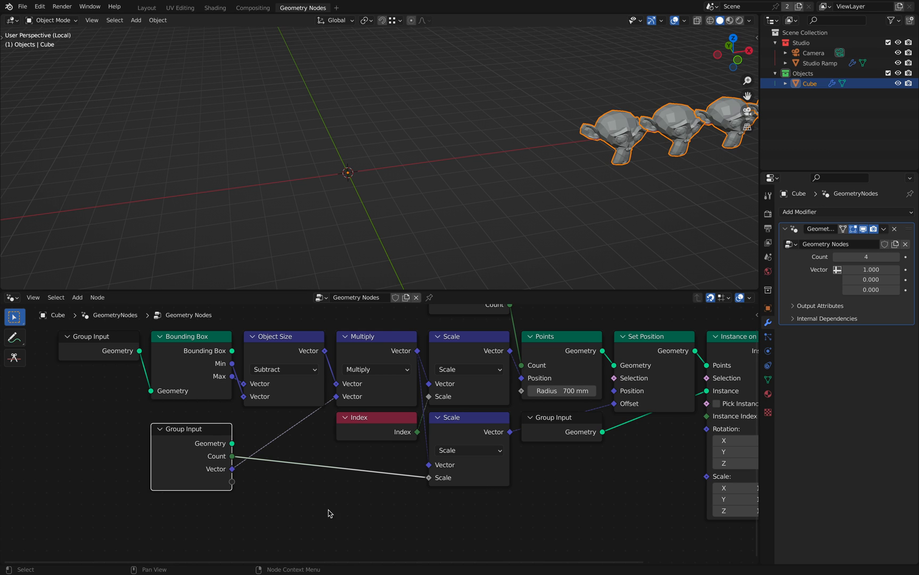
{"action": "mouse_move", "coordinate": [236, 454]}
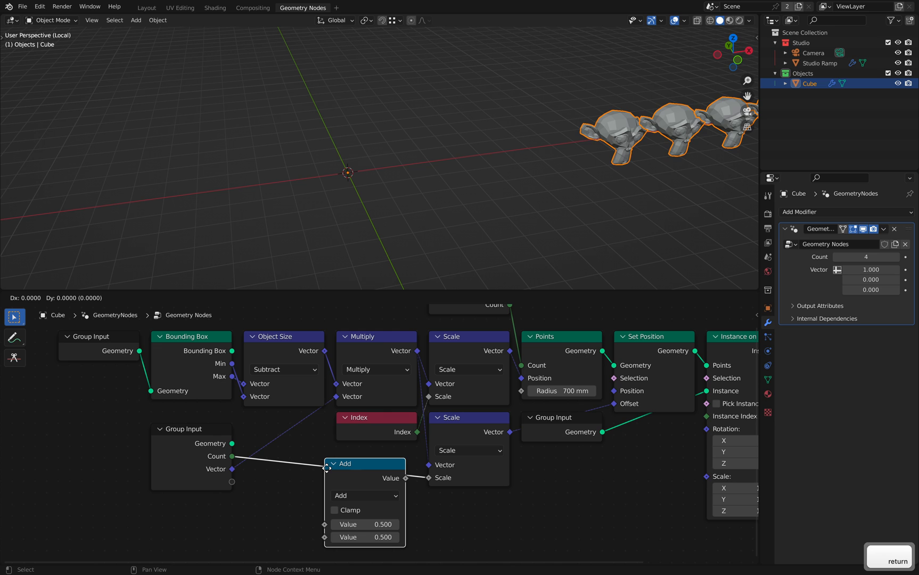
Step: Switch the math node between Count and the offset Scale from Add to Divide
{"action": "left_click", "coordinate": [364, 495]}
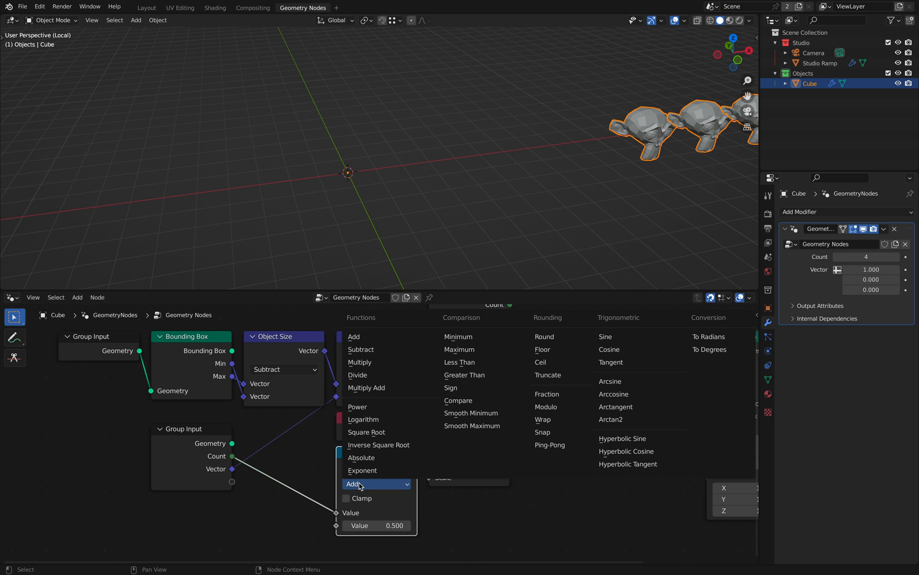
{"action": "left_click", "coordinate": [358, 375]}
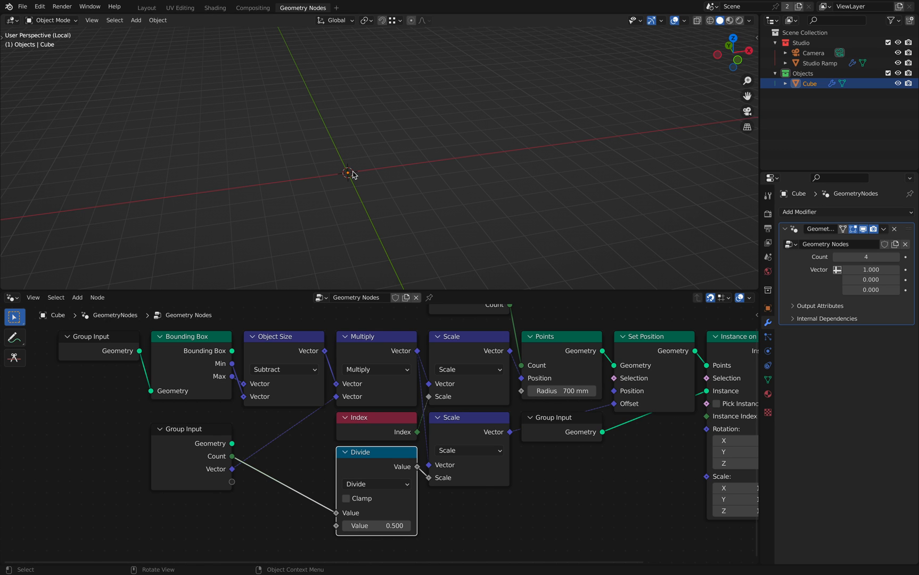
{"action": "mouse_move", "coordinate": [231, 187]}
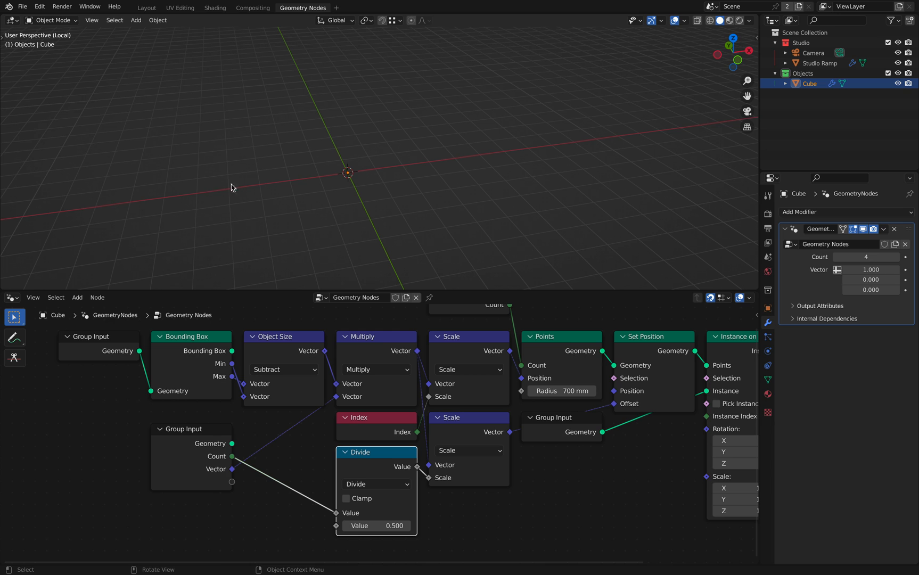
{"action": "mouse_move", "coordinate": [365, 178]}
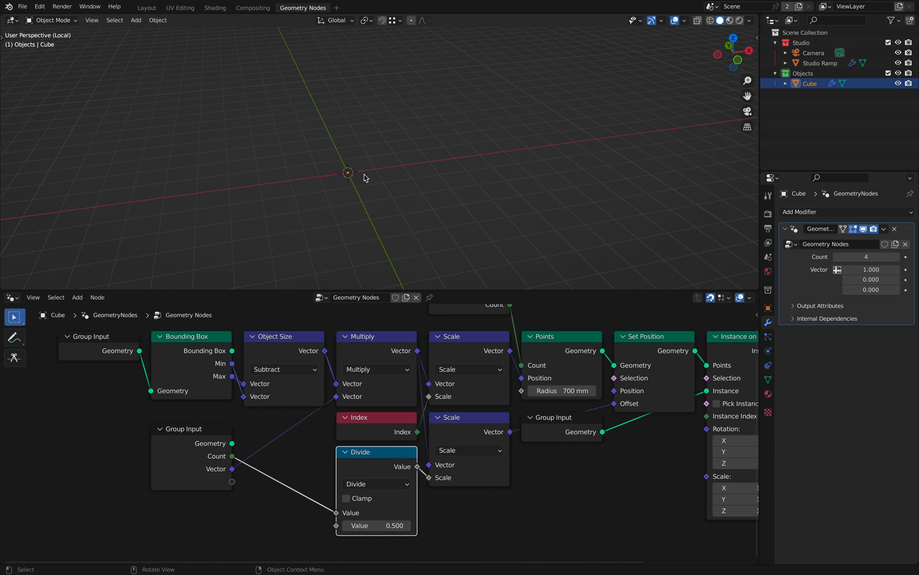
{"action": "mouse_move", "coordinate": [403, 515]}
{"action": "type", "text": "-2.000"}
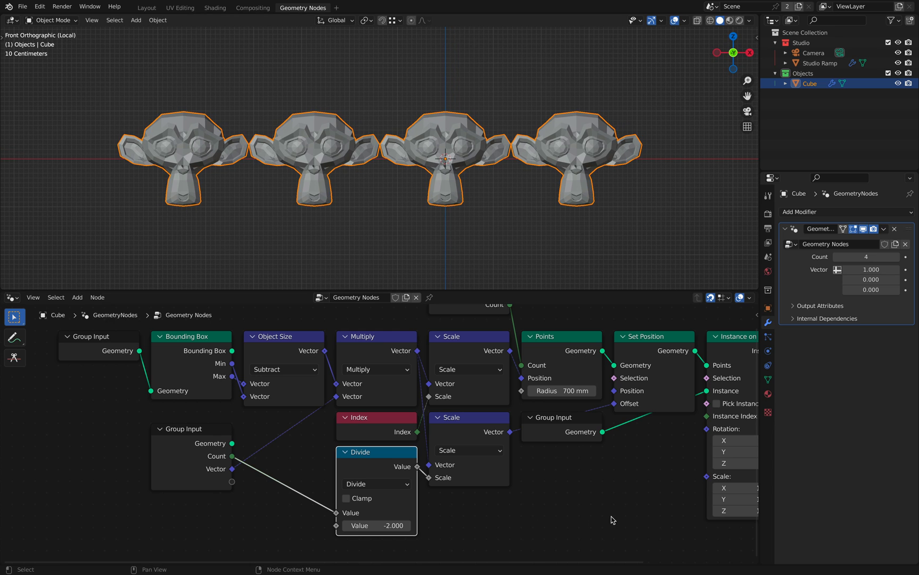
{"action": "mouse_move", "coordinate": [829, 262]}
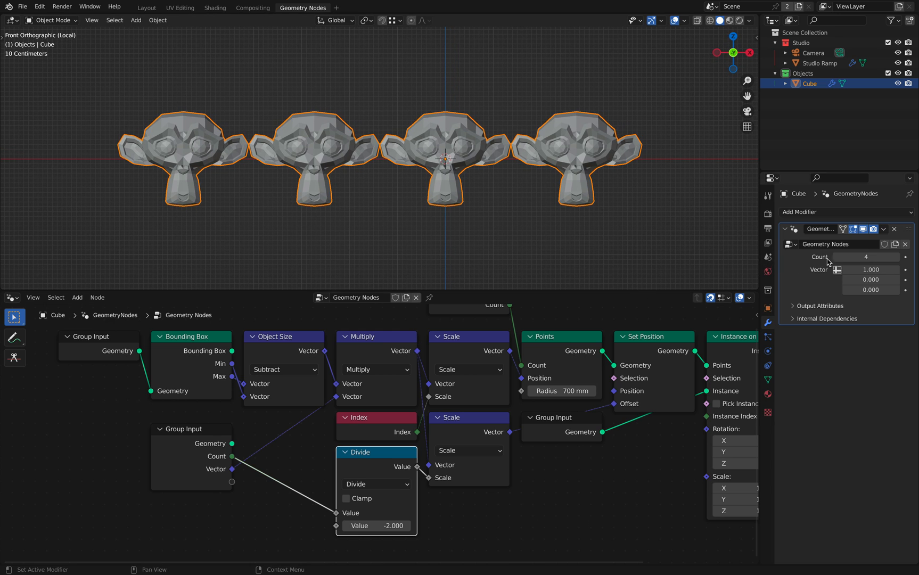
Step: Lower the modifier's Count input from 4 to 2 monkey heads
{"action": "left_click", "coordinate": [850, 257]}
{"action": "type", "text": "2"}
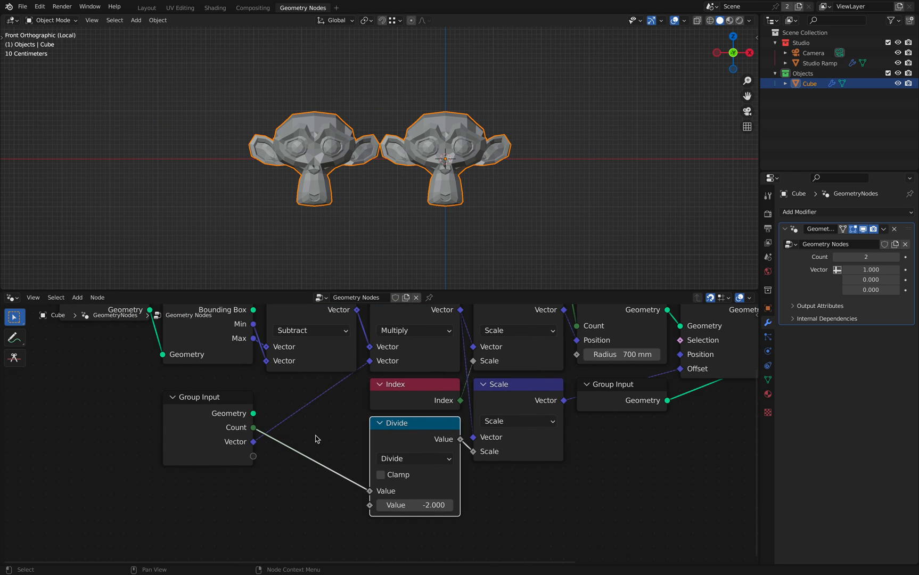
{"action": "mouse_move", "coordinate": [843, 271]}
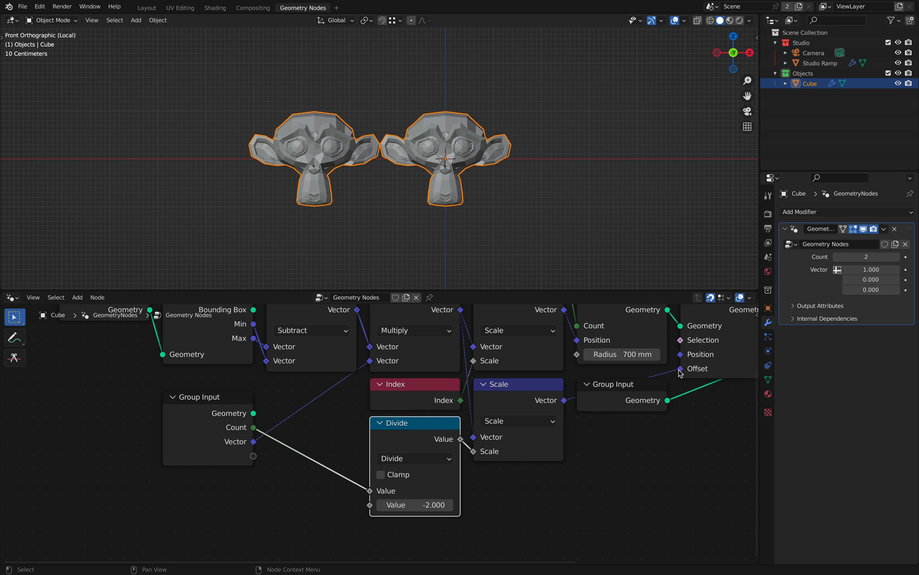
{"action": "mouse_move", "coordinate": [429, 454]}
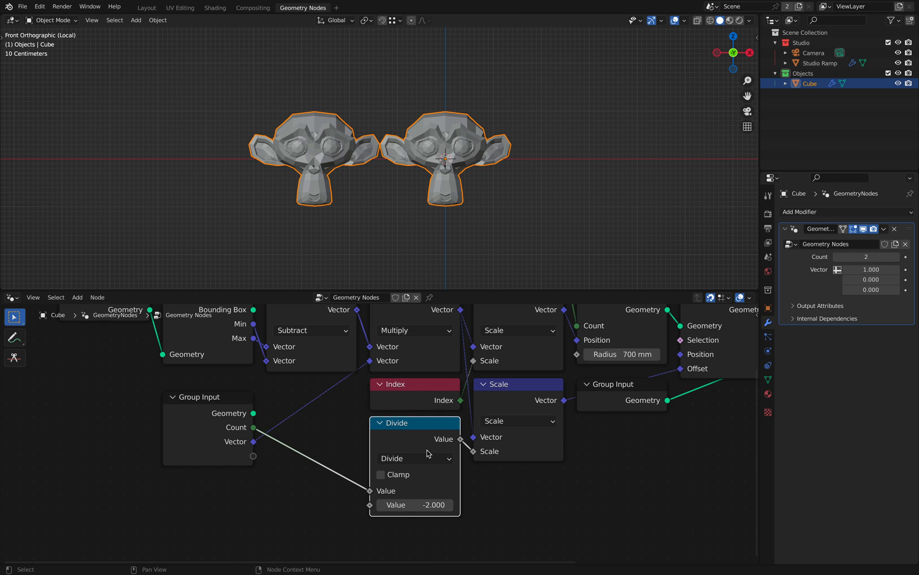
{"action": "mouse_move", "coordinate": [322, 160]}
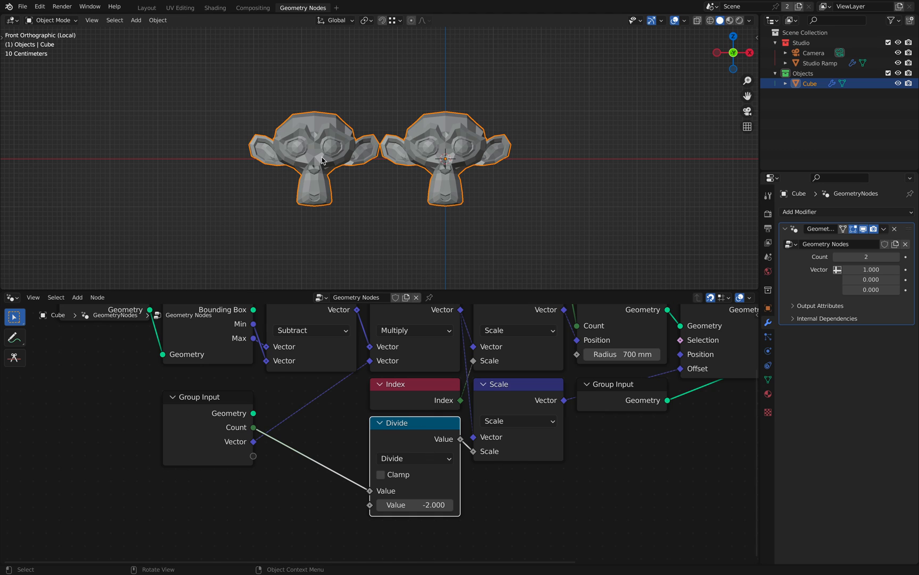
{"action": "mouse_move", "coordinate": [425, 167]}
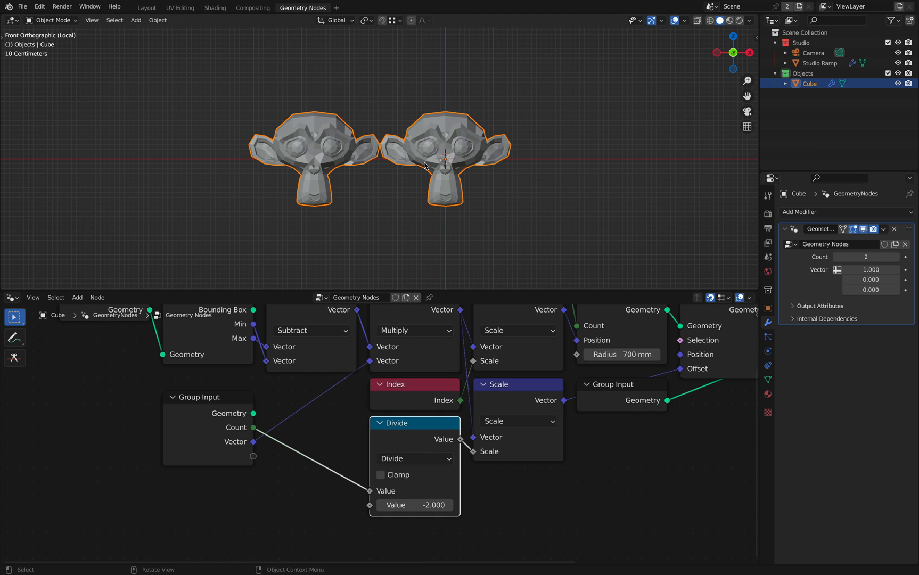
{"action": "mouse_move", "coordinate": [315, 160]}
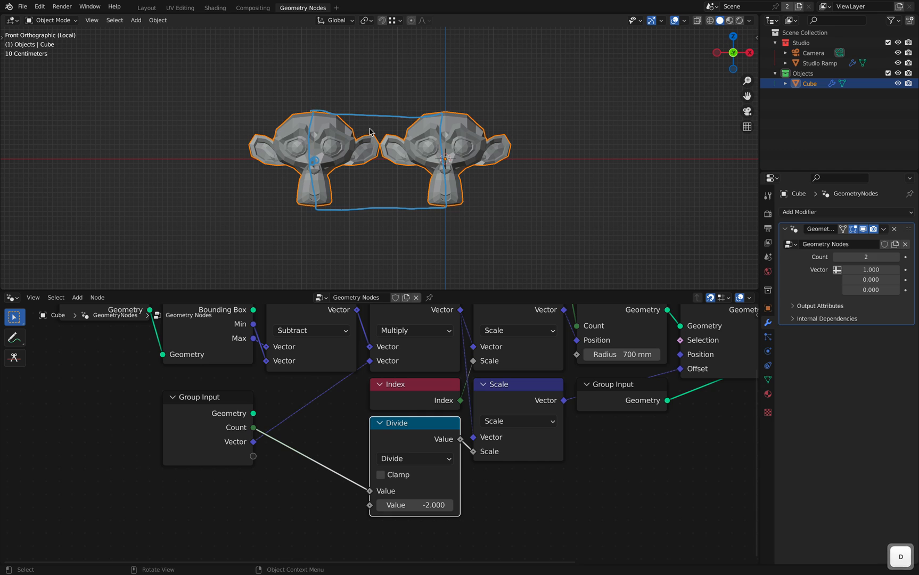
{"action": "mouse_move", "coordinate": [313, 170]}
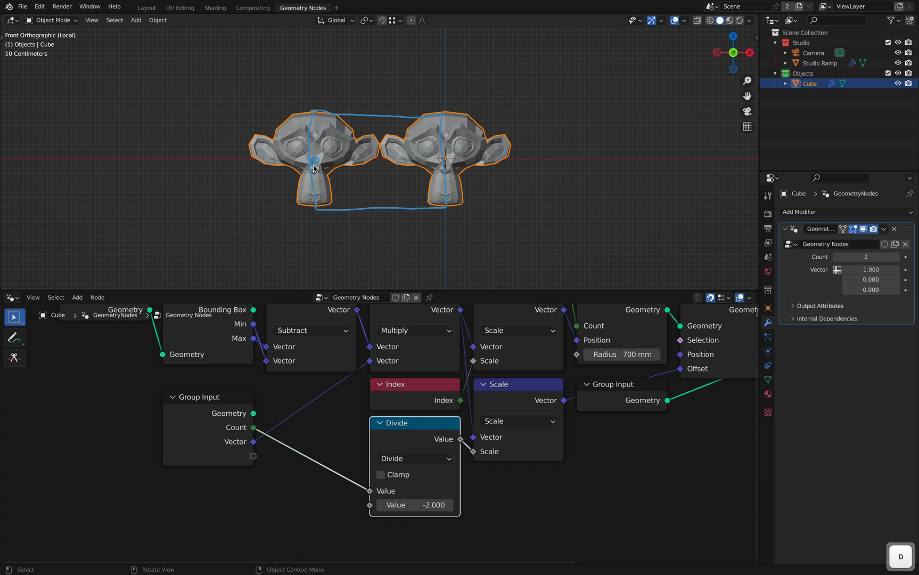
{"action": "mouse_move", "coordinate": [447, 161]}
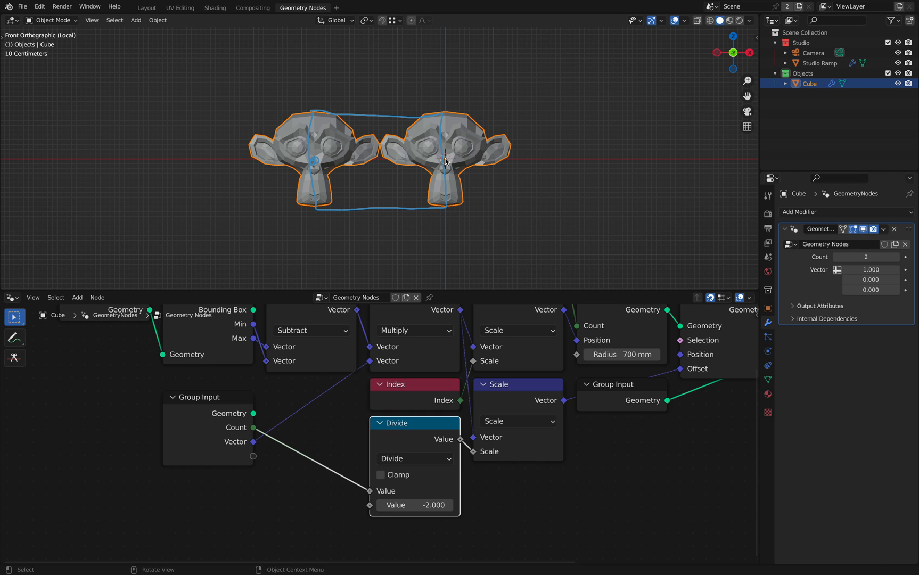
{"action": "mouse_move", "coordinate": [322, 170]}
{"action": "type", "text": "1"}
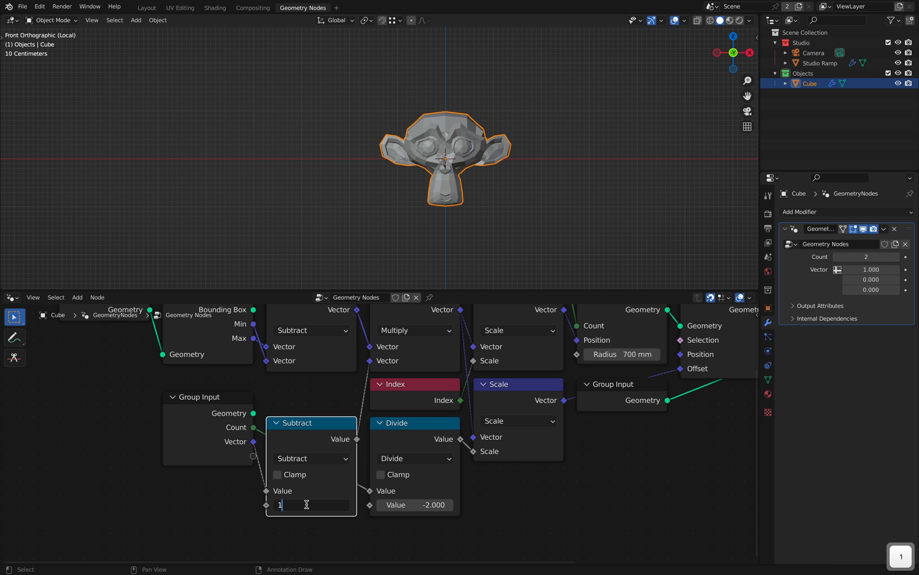
Step: Insert a Subtract node taking Count minus 1 ahead of the Divide by -2
{"action": "key", "text": "Return"}
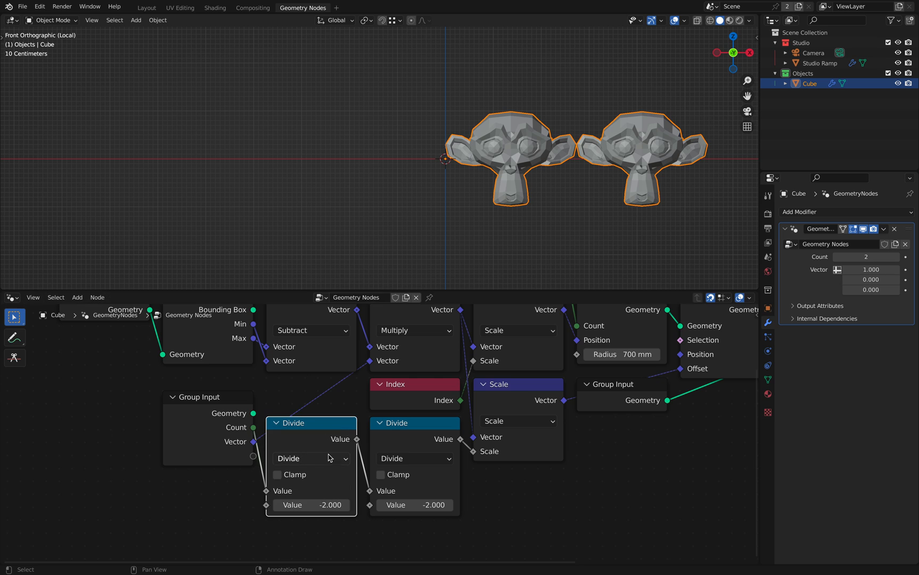
{"action": "left_click", "coordinate": [311, 458]}
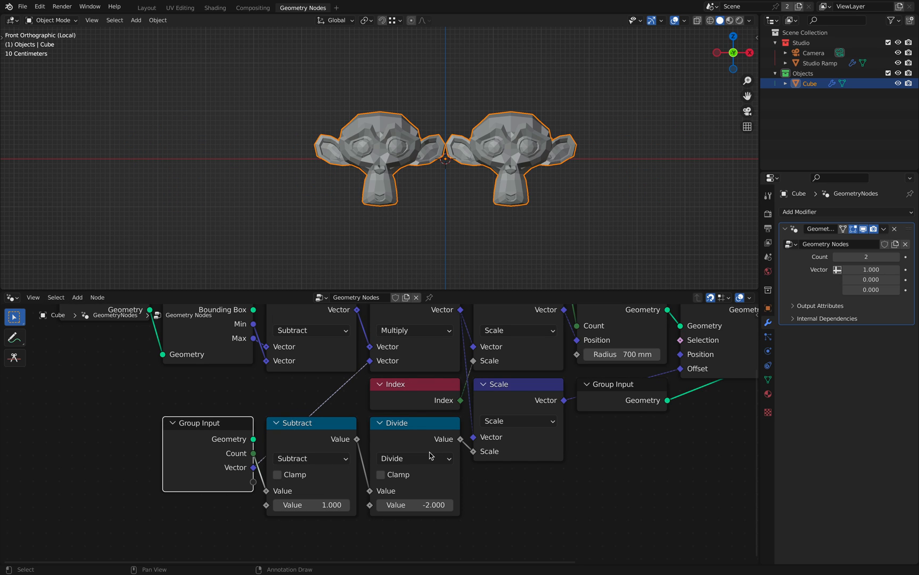
{"action": "scroll", "scroll_direction": "down", "scroll_amount": 3}
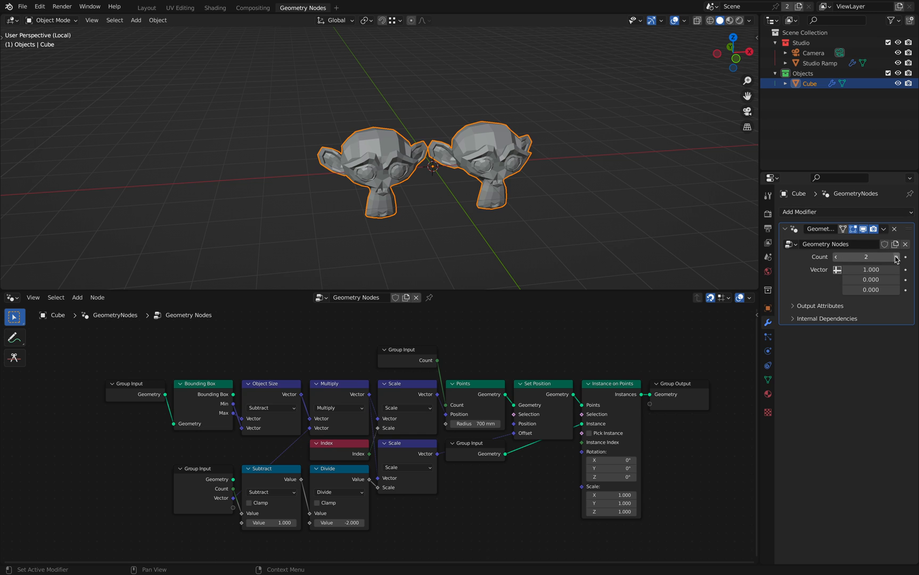
Step: Raise the modifier Count to 3 heads with spacing back at 1.000
{"action": "left_click", "coordinate": [896, 256]}
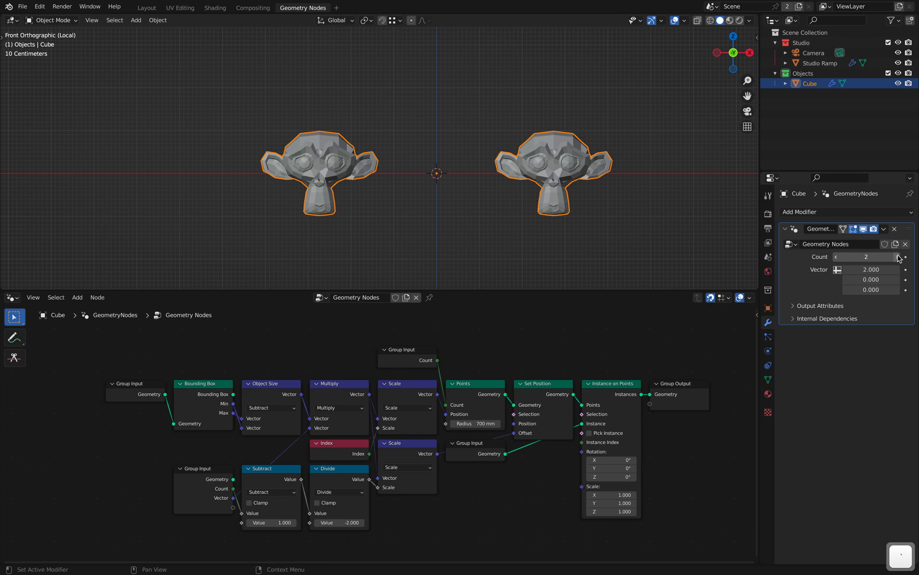
{"action": "left_click", "coordinate": [896, 257]}
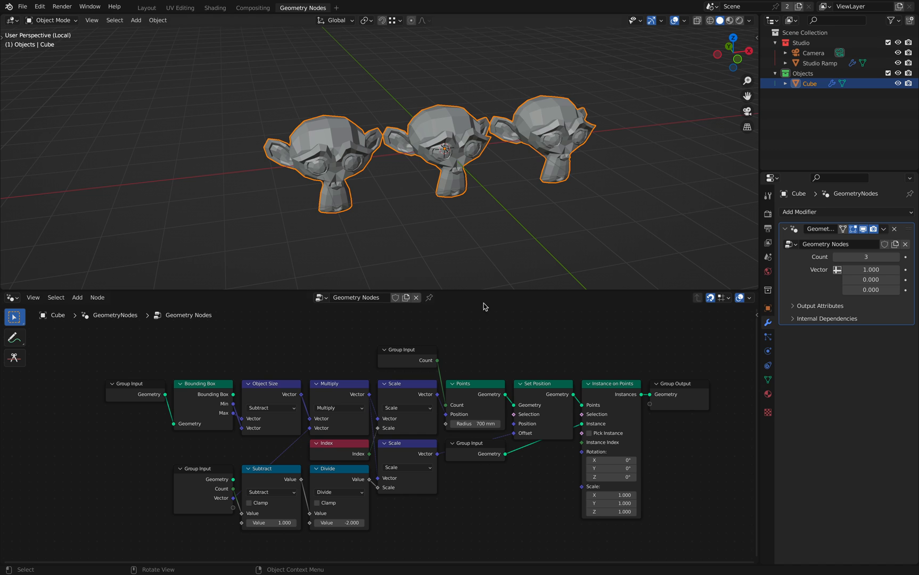
{"action": "mouse_move", "coordinate": [491, 356]}
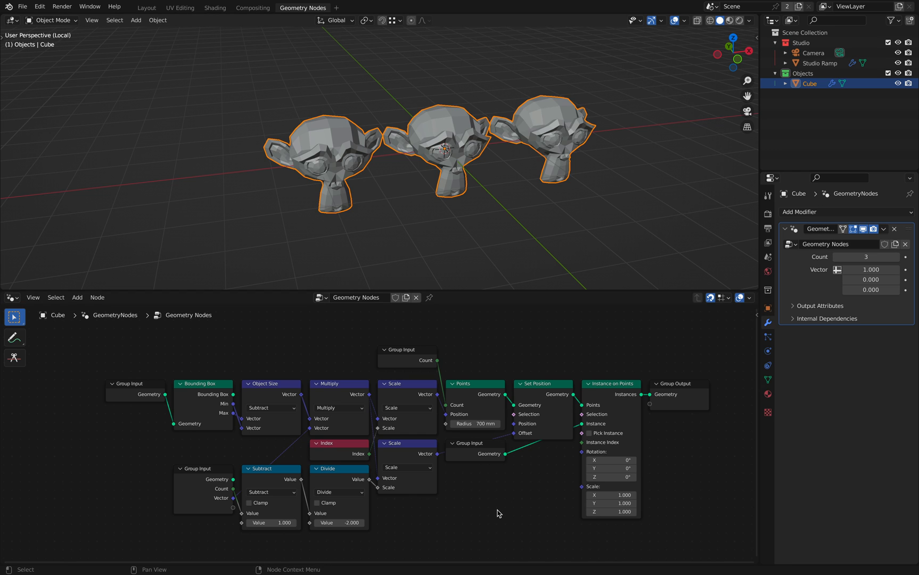
{"action": "scroll", "scroll_direction": "up", "scroll_amount": 3}
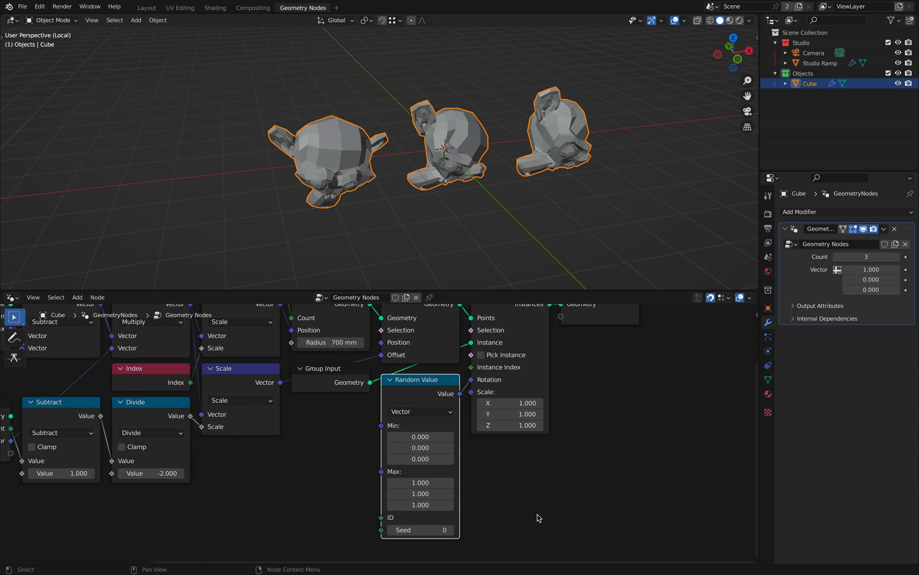
{"action": "mouse_move", "coordinate": [530, 481]}
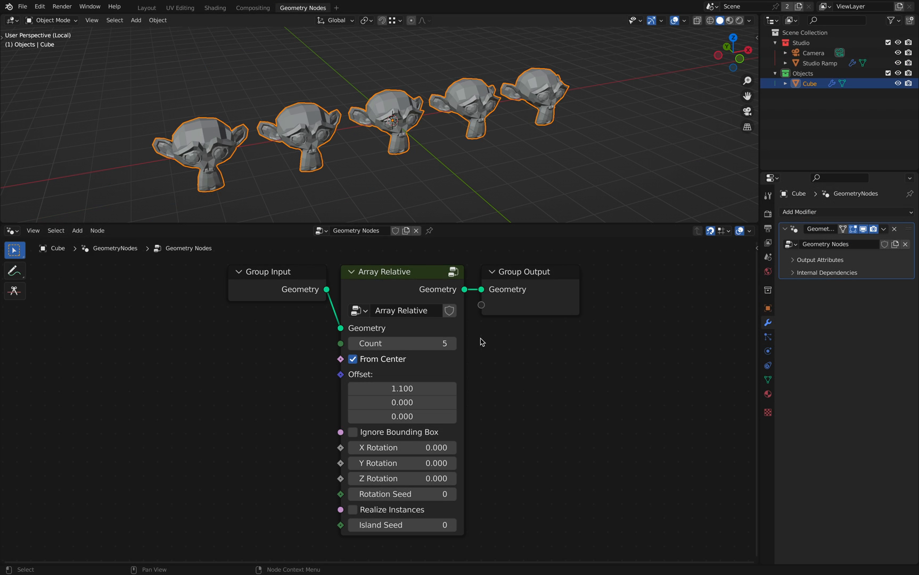
{"action": "mouse_move", "coordinate": [501, 360]}
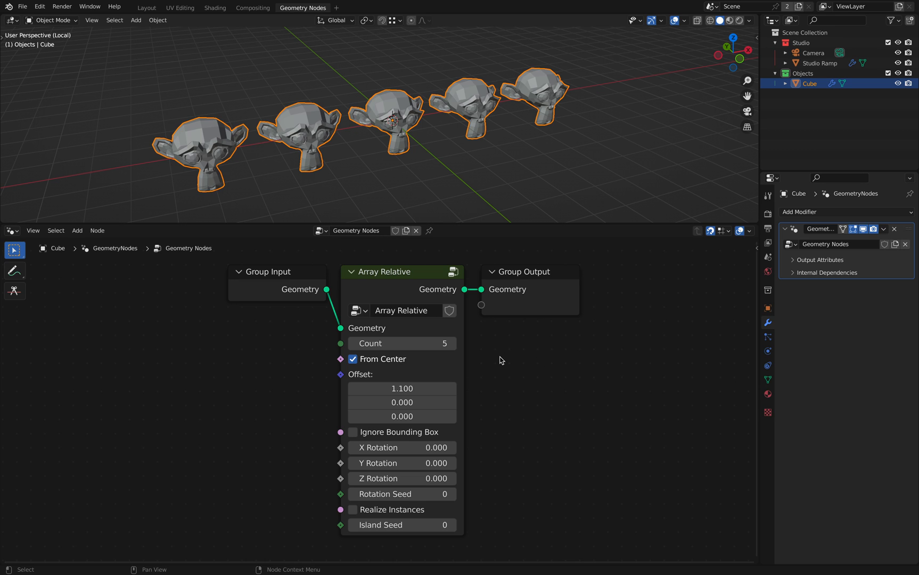
{"action": "mouse_move", "coordinate": [353, 292]}
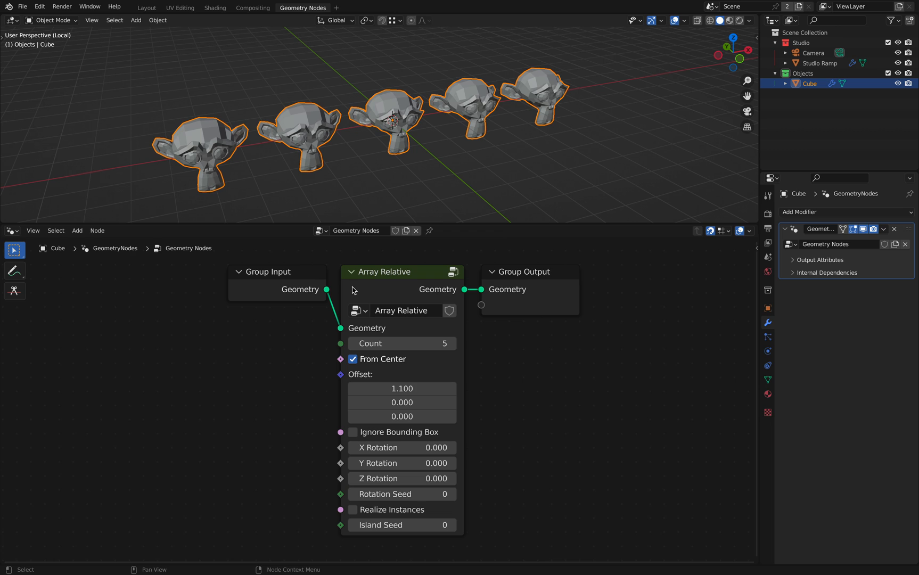
{"action": "mouse_move", "coordinate": [353, 291]}
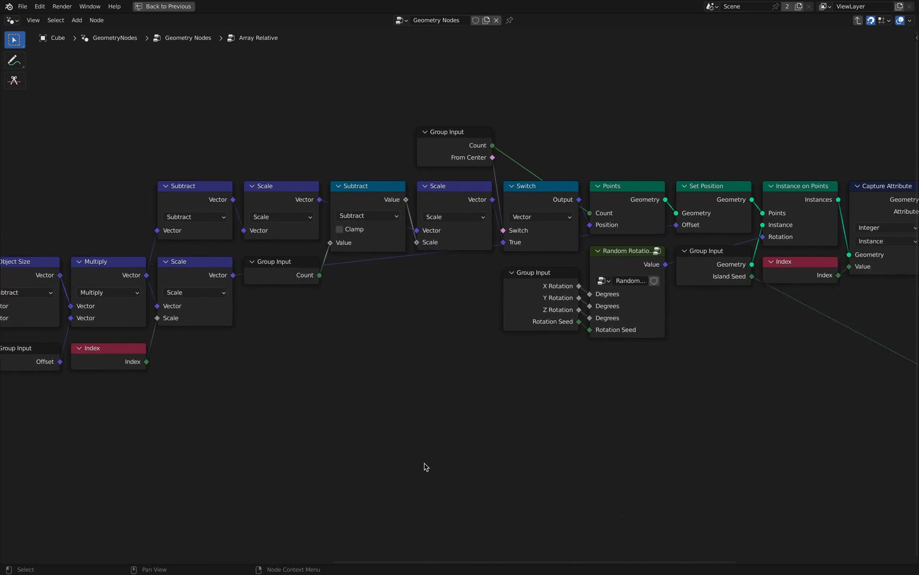
{"action": "key", "text": "Tab"}
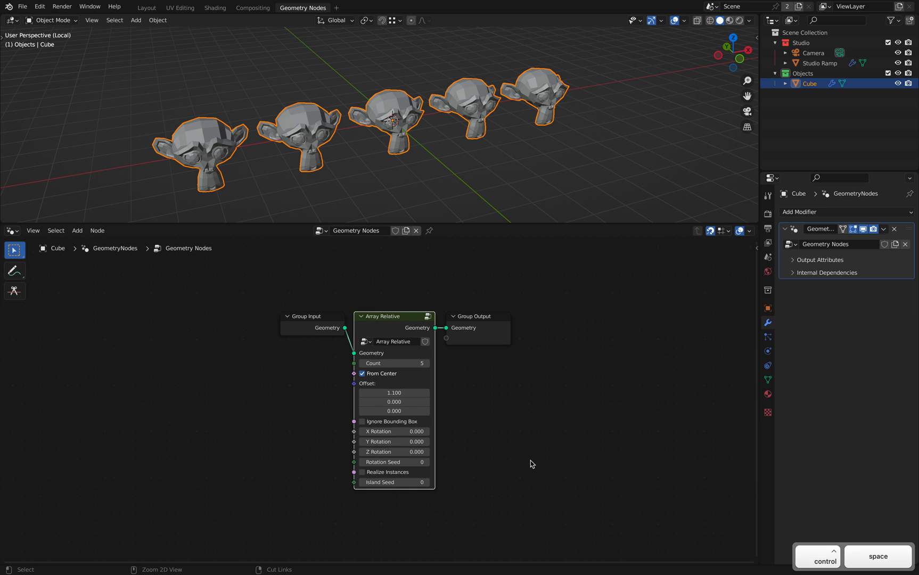
{"action": "scroll", "scroll_direction": "up", "scroll_amount": 3}
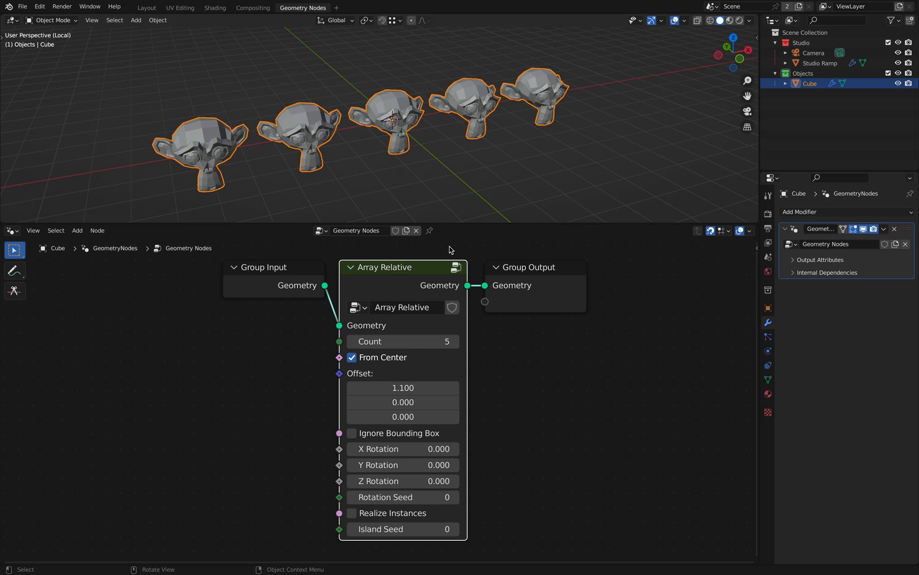
{"action": "mouse_move", "coordinate": [535, 435]}
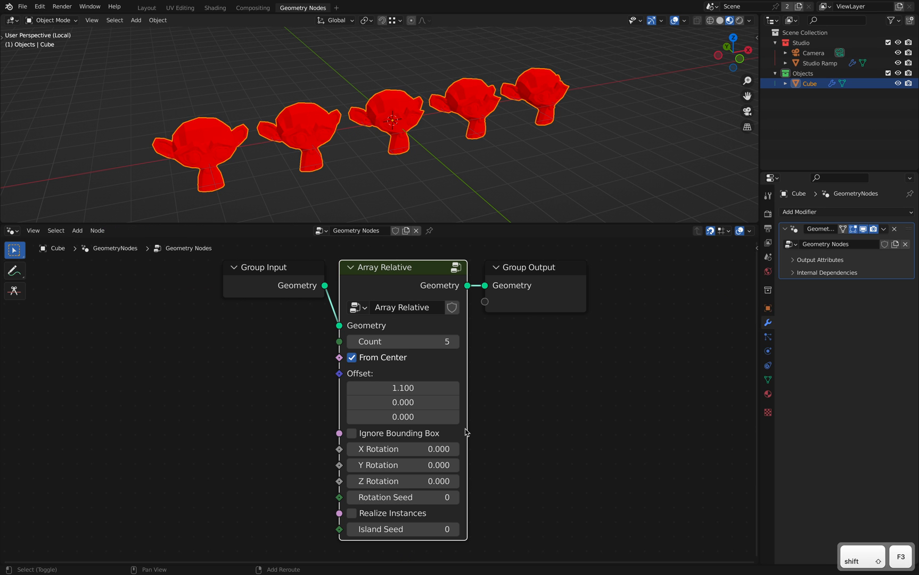
Step: Enable Realize Instances on Array Relative and set Island Seed to 10
{"action": "left_click", "coordinate": [352, 516]}
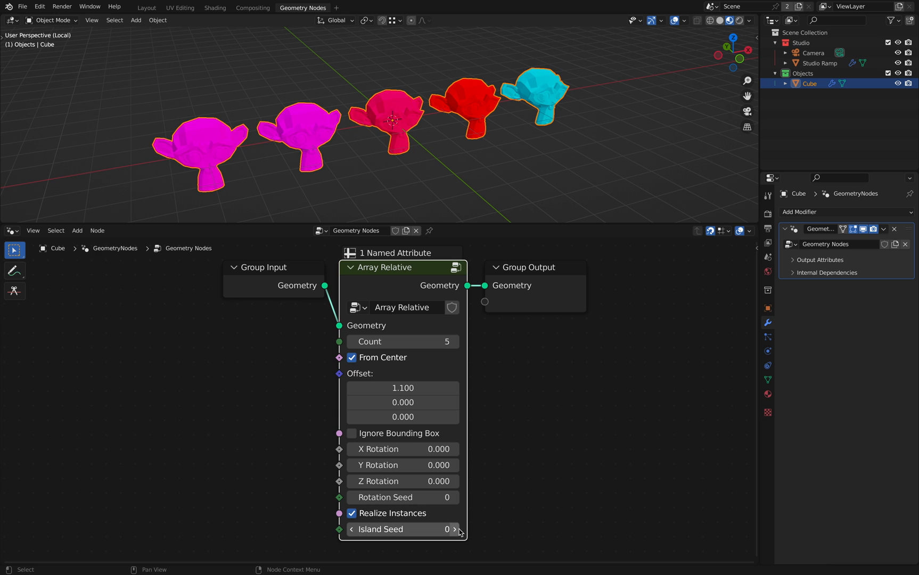
{"action": "left_click", "coordinate": [455, 530]}
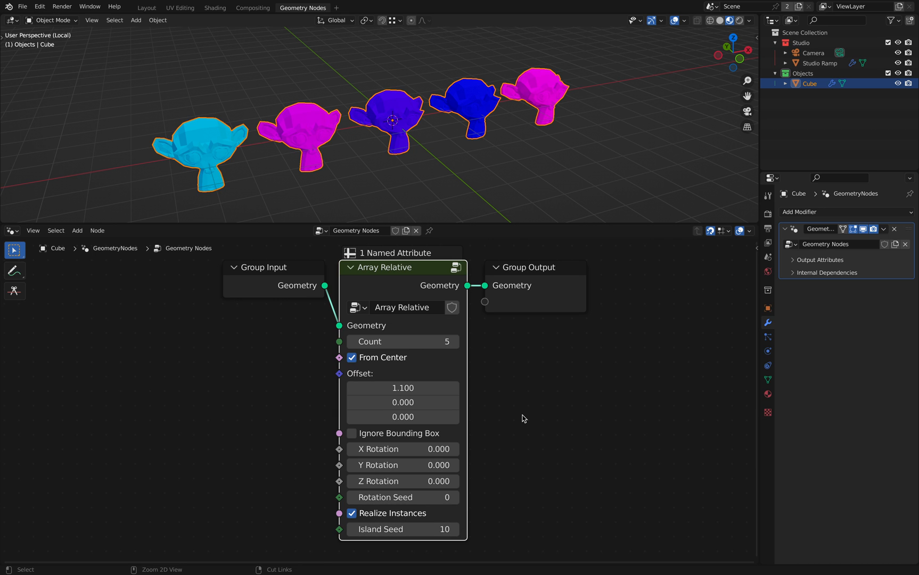
{"action": "scroll", "scroll_direction": "down", "scroll_amount": 3}
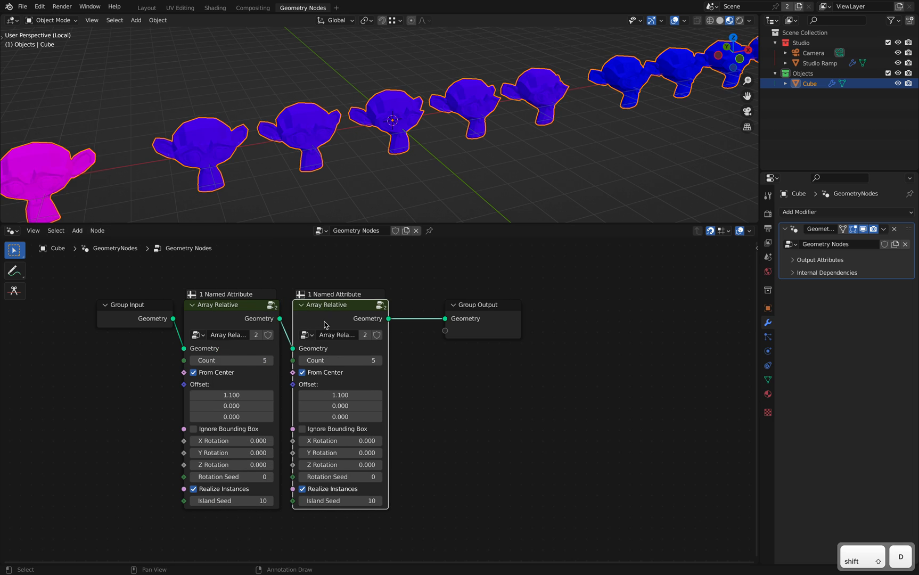
Step: Set the duplicated Array Relative node's Offset to 0, 1.1, 0 along Y
{"action": "double_click", "coordinate": [339, 394]}
{"action": "type", "text": "0.000"}
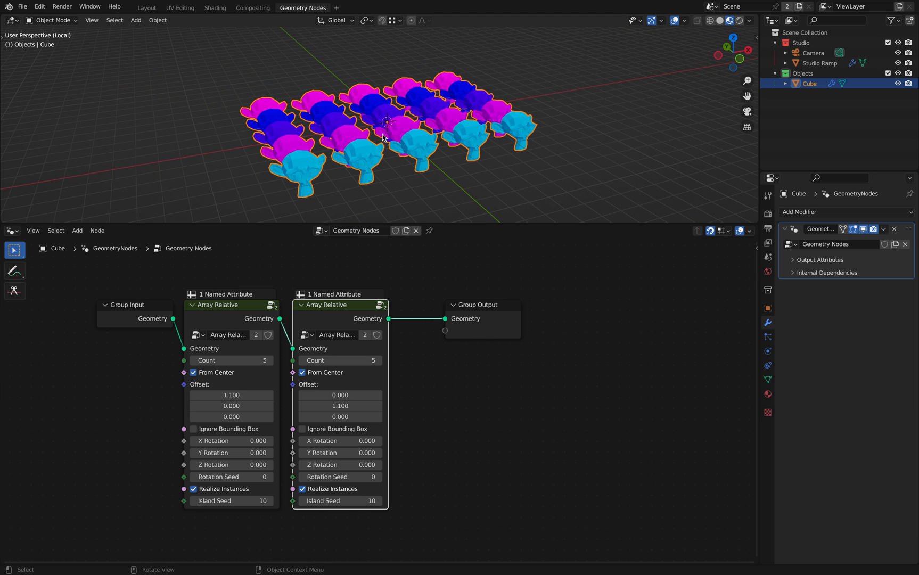
{"action": "mouse_move", "coordinate": [440, 413]}
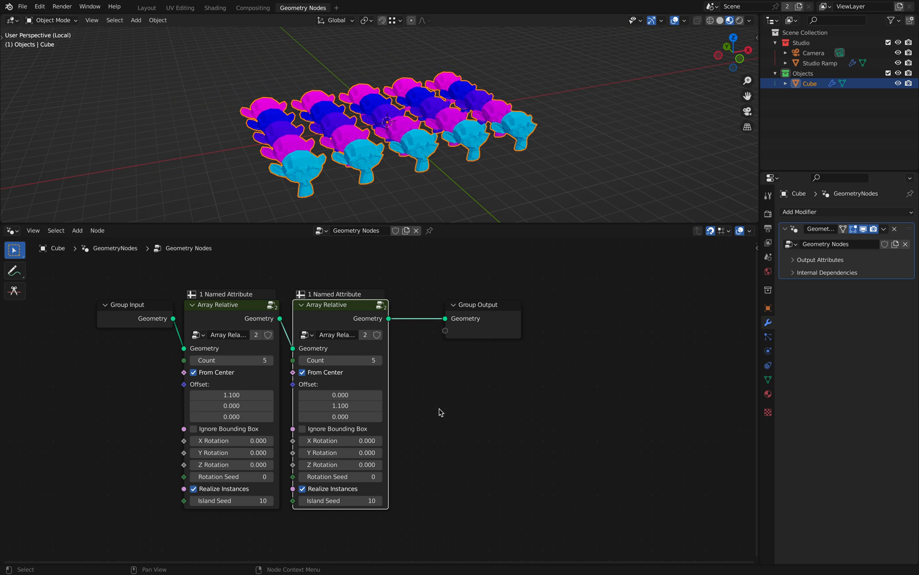